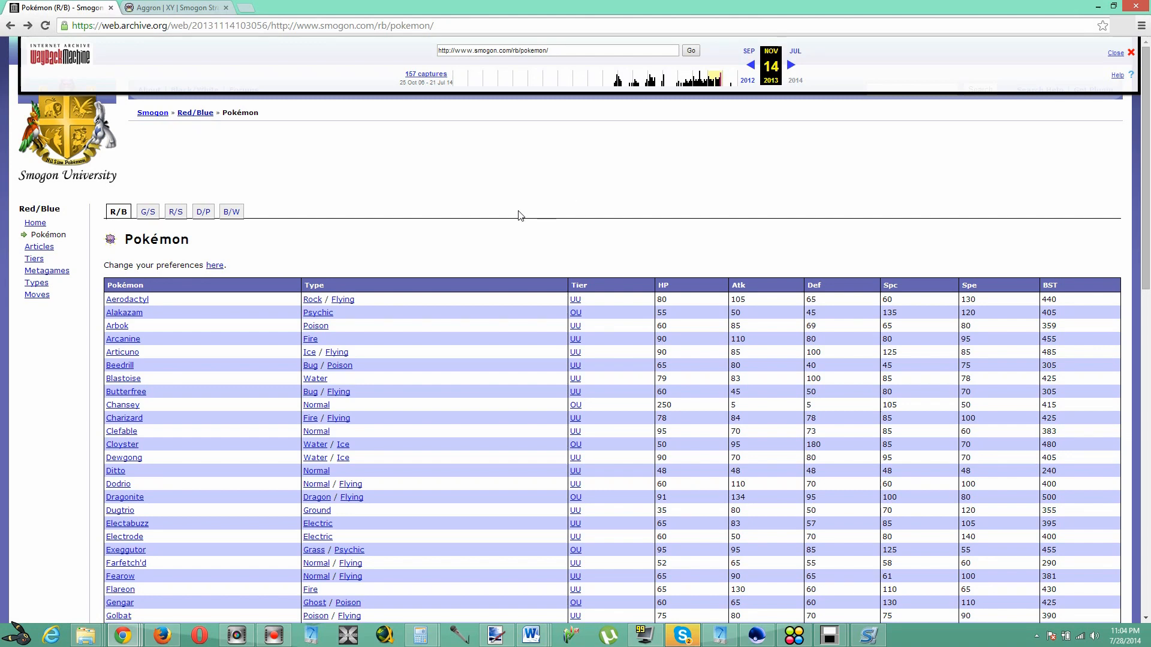
Bring up the XY Aggron tab and read its base stats and Mega Aggron stats
click(173, 7)
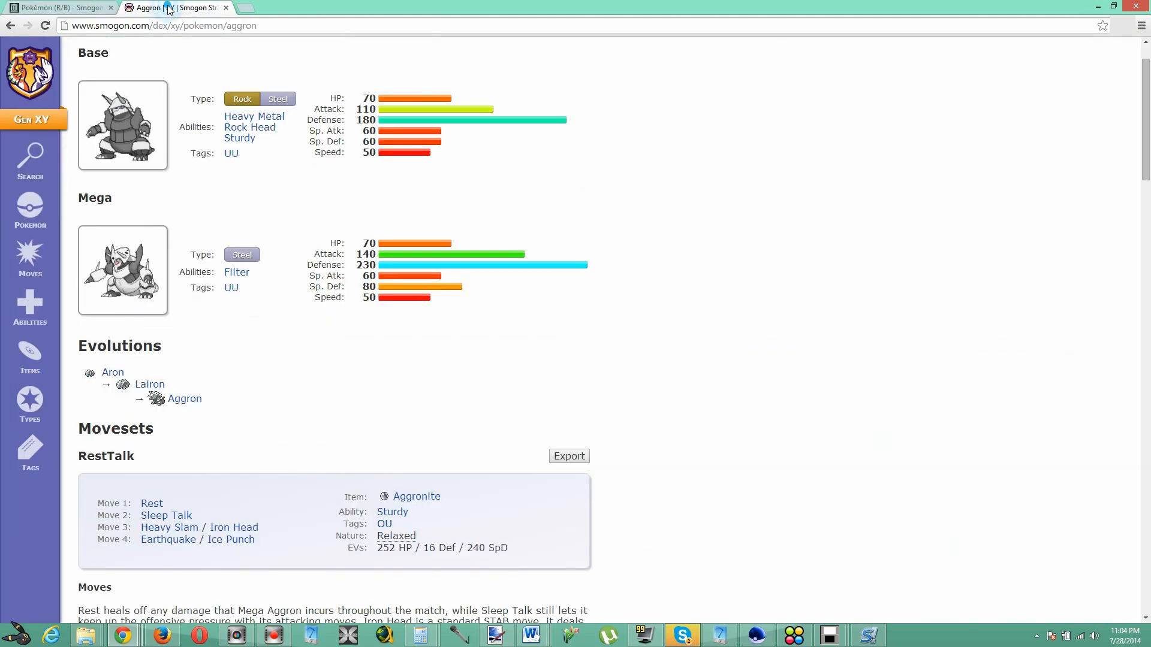
scroll(down, 3)
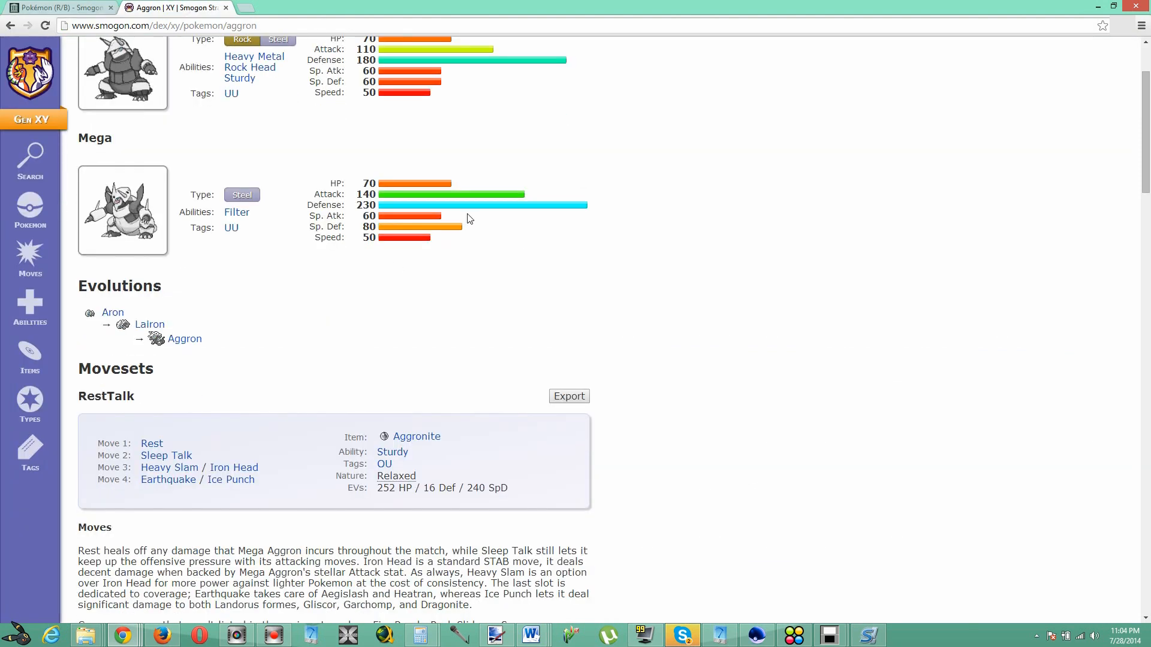
scroll(up, 3)
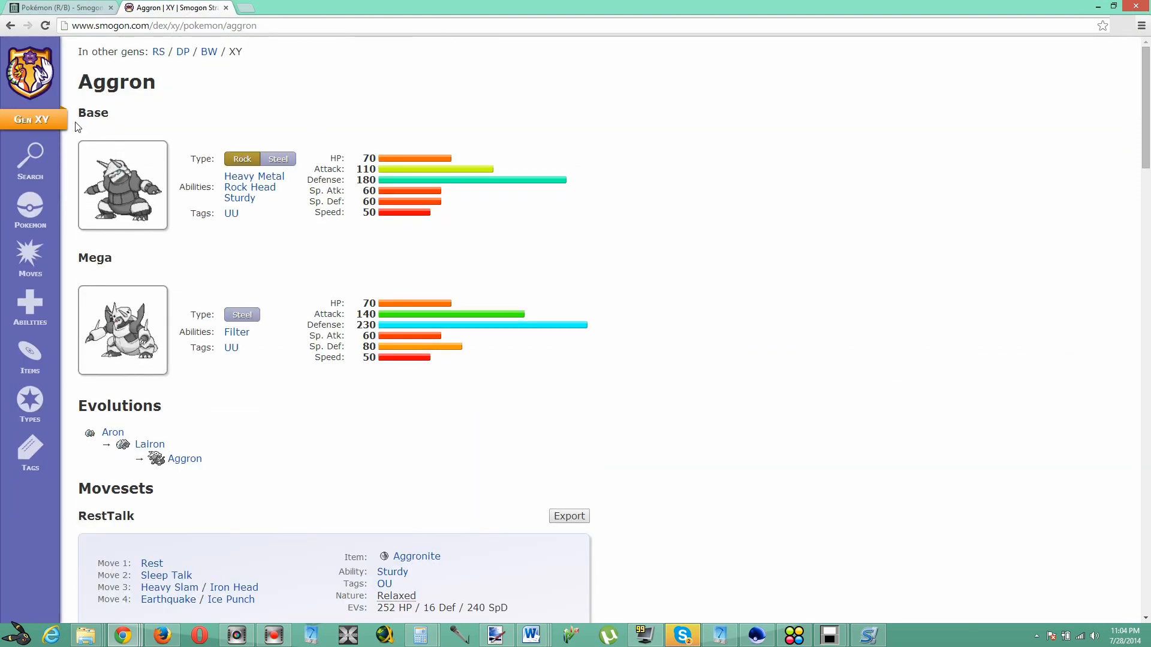
mouse_move(420, 204)
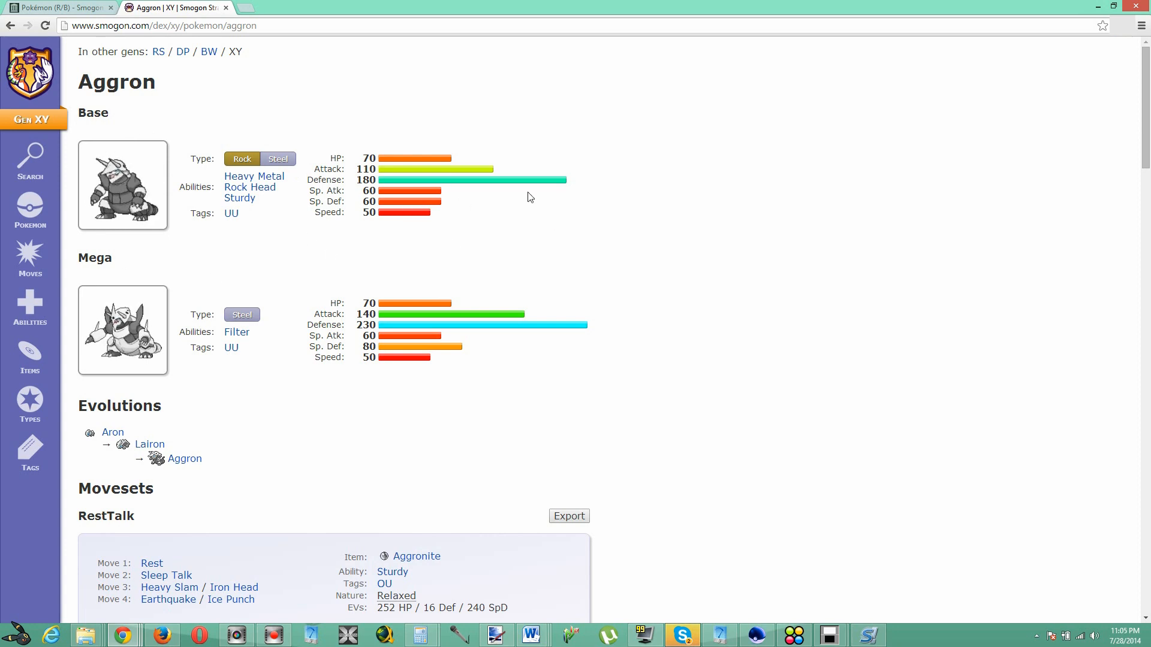
scroll(down, 3)
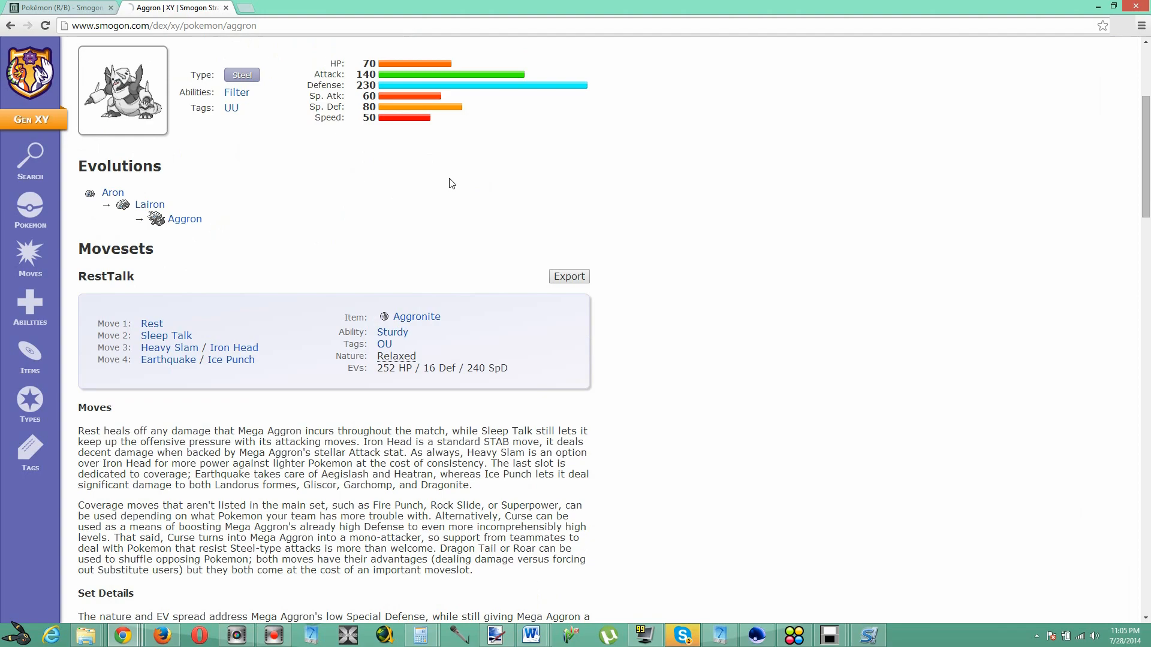
scroll(down, 3)
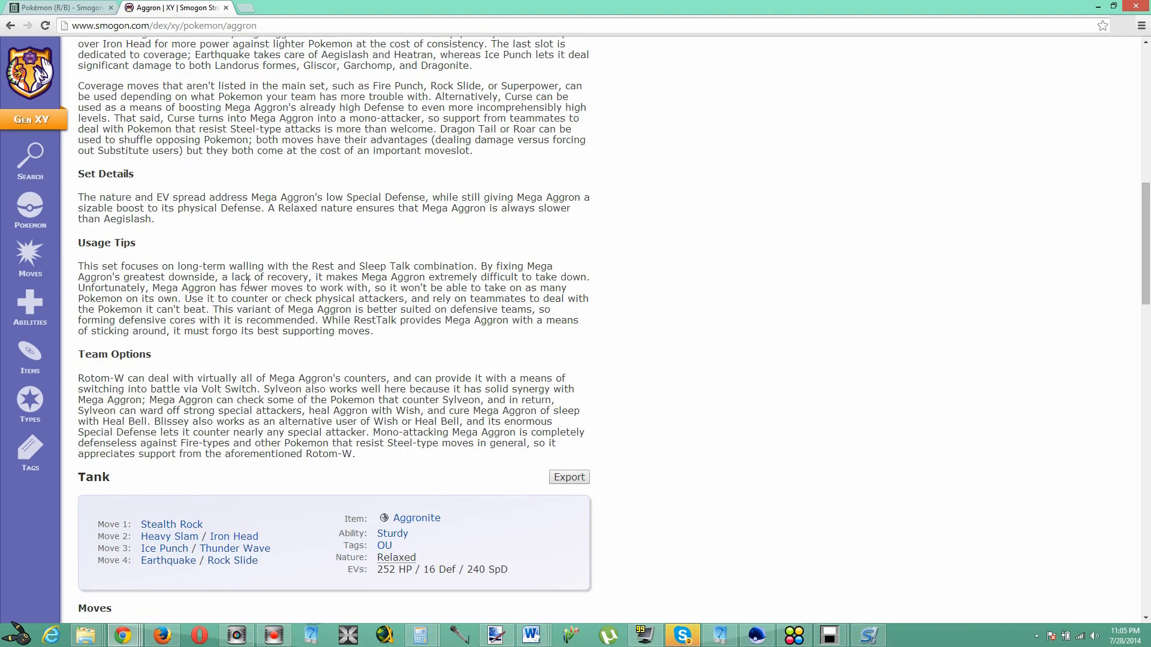
mouse_move(205, 341)
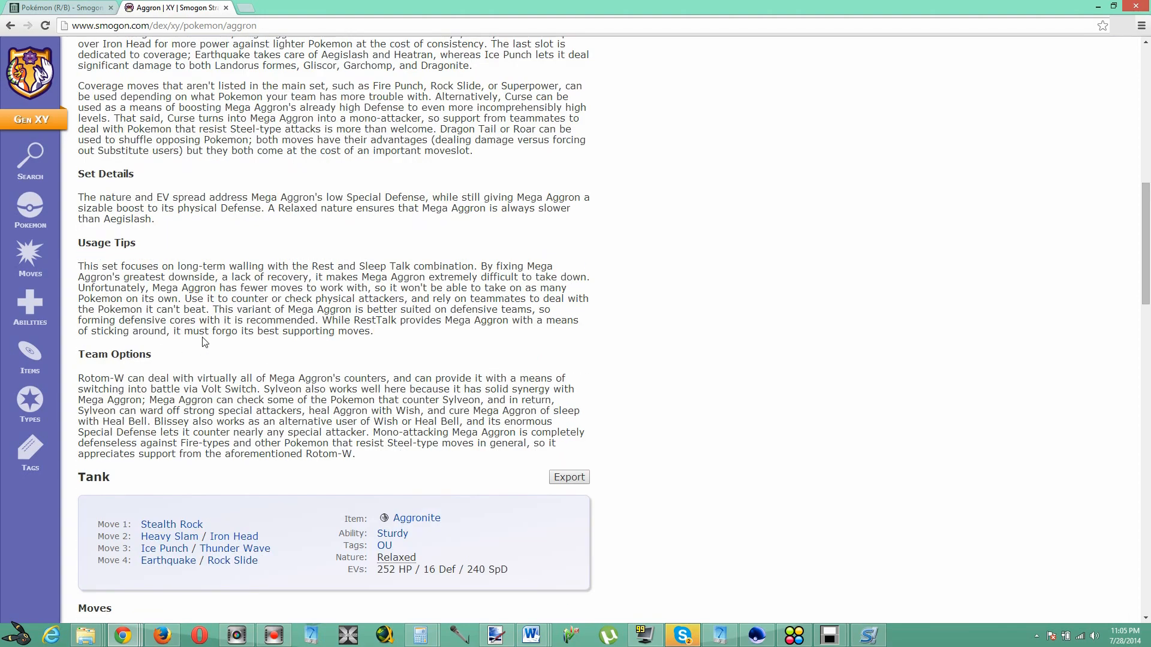
Scroll through the RestTalk and Tank movesets on the XY Aggron page
scroll(down, 3)
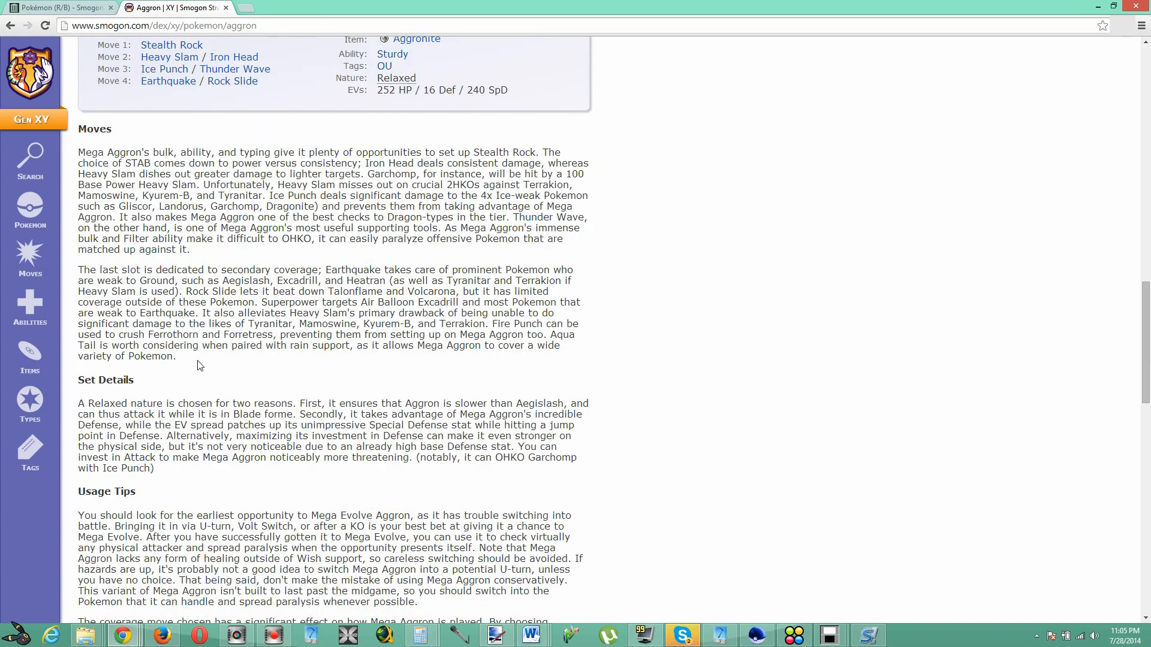
scroll(down, 3)
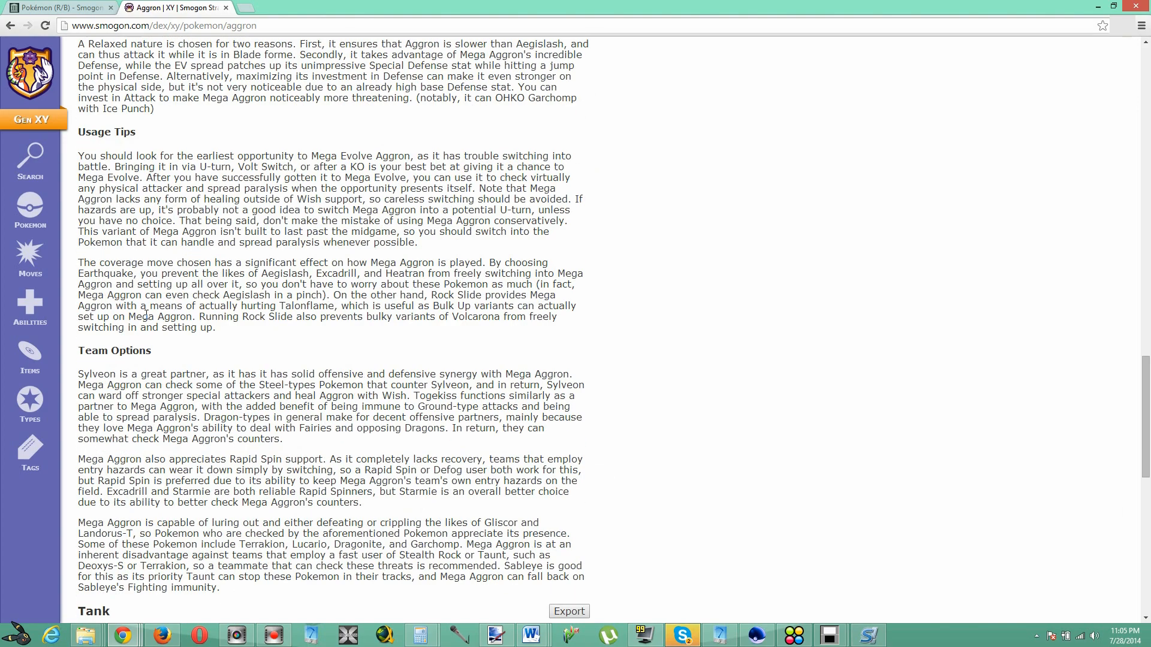
scroll(down, 3)
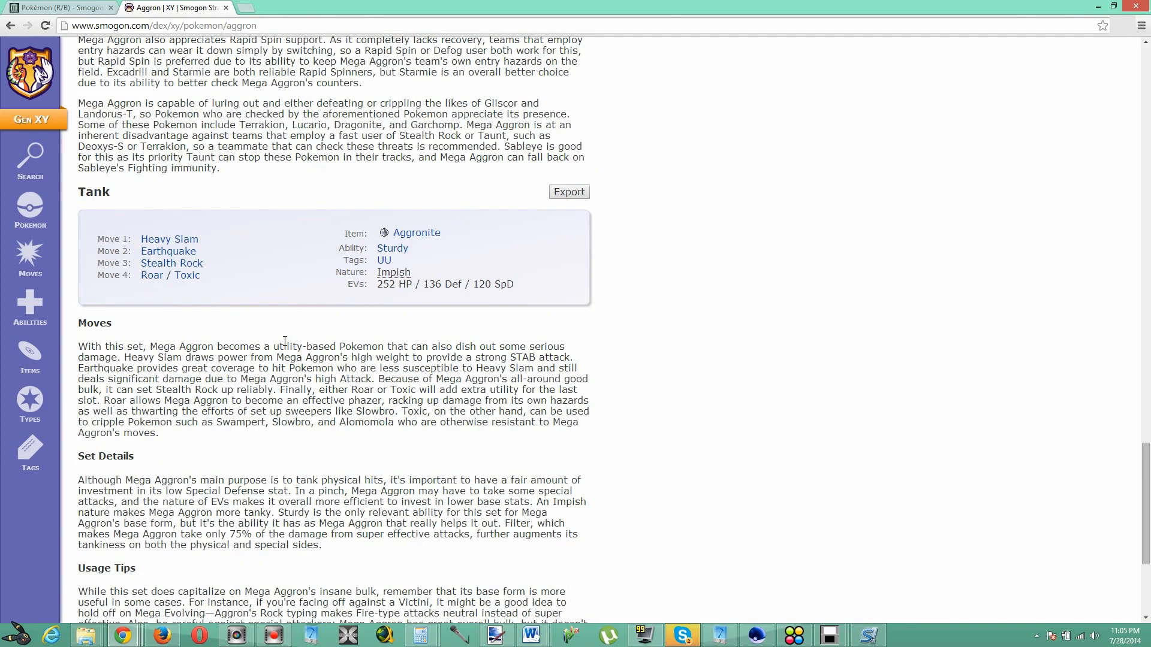
scroll(down, 3)
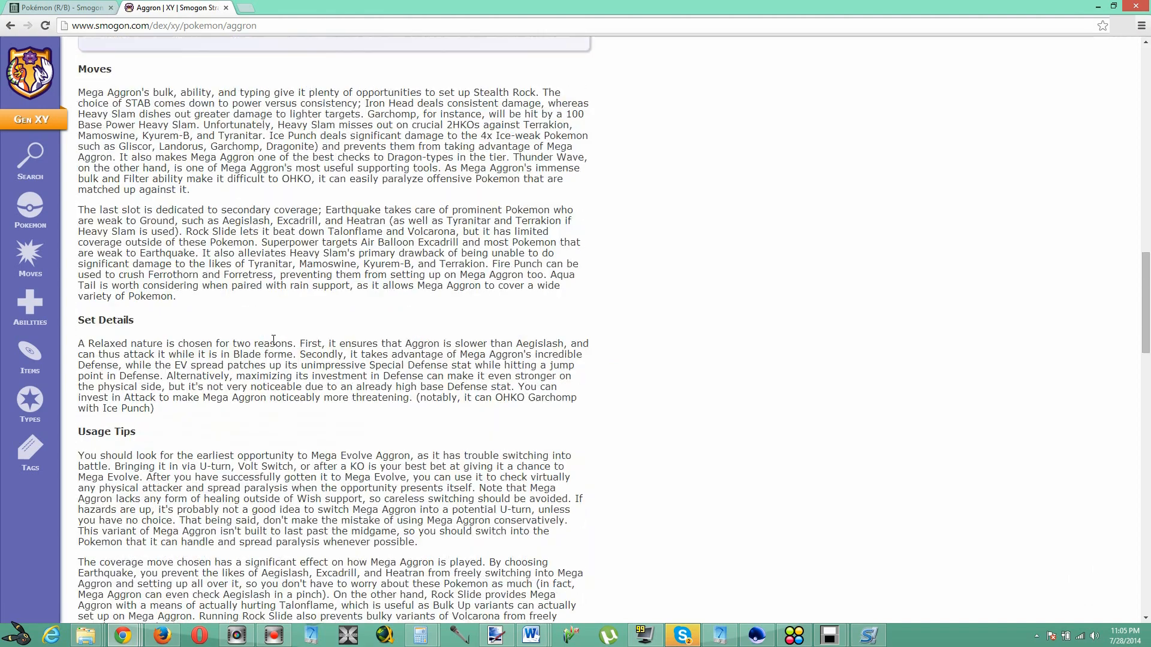
scroll(up, 3)
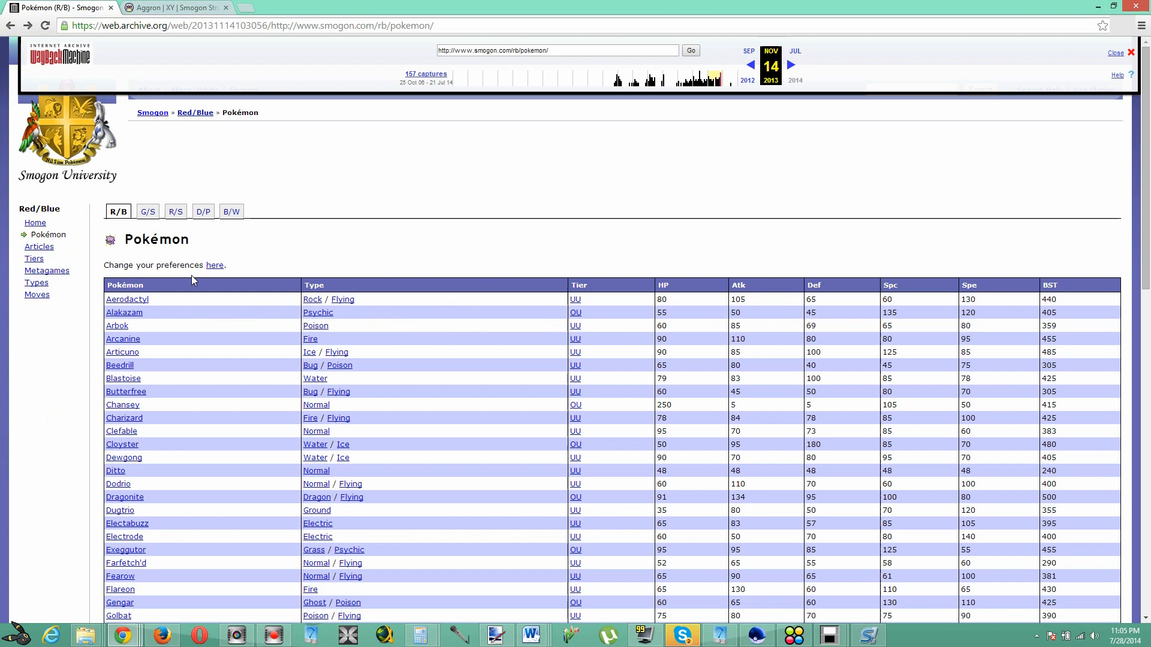
Switch the archived Pokémon list from Red/Blue to Black/White and choose Aggron's entry
scroll(down, 3)
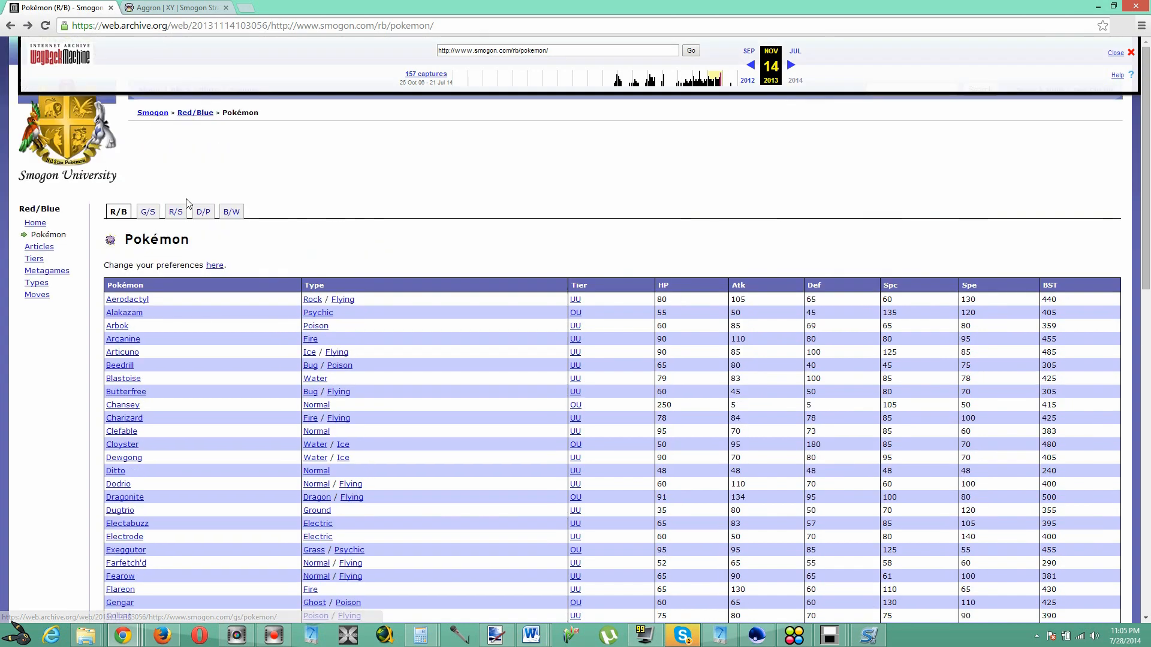
click(232, 211)
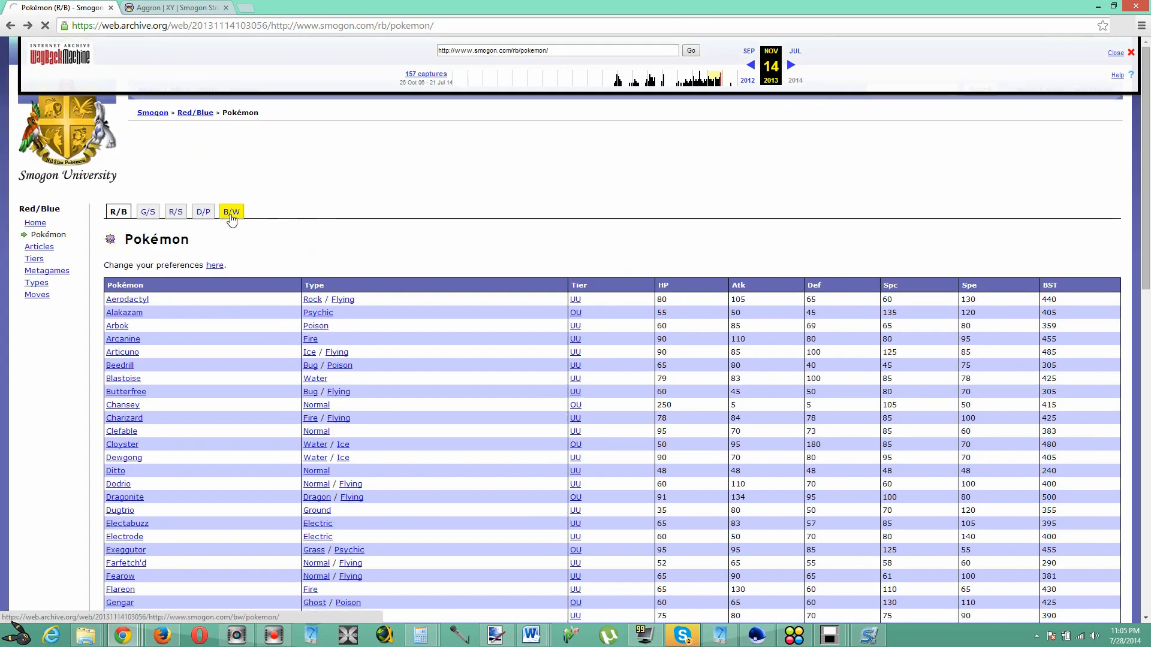
click(231, 211)
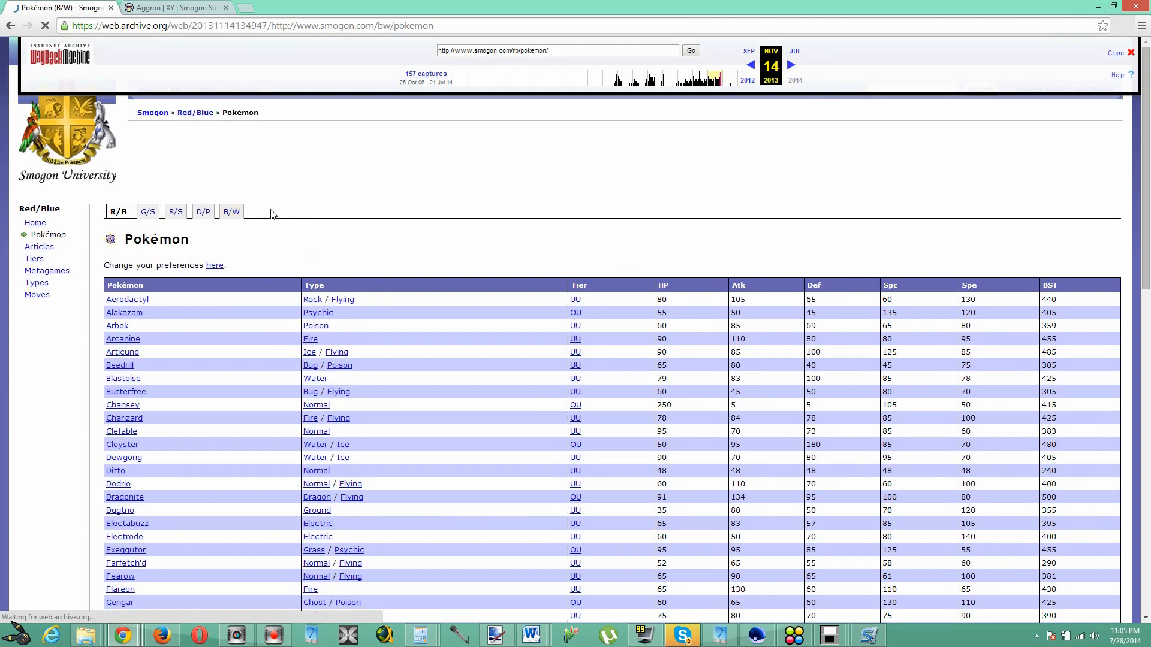
click(231, 211)
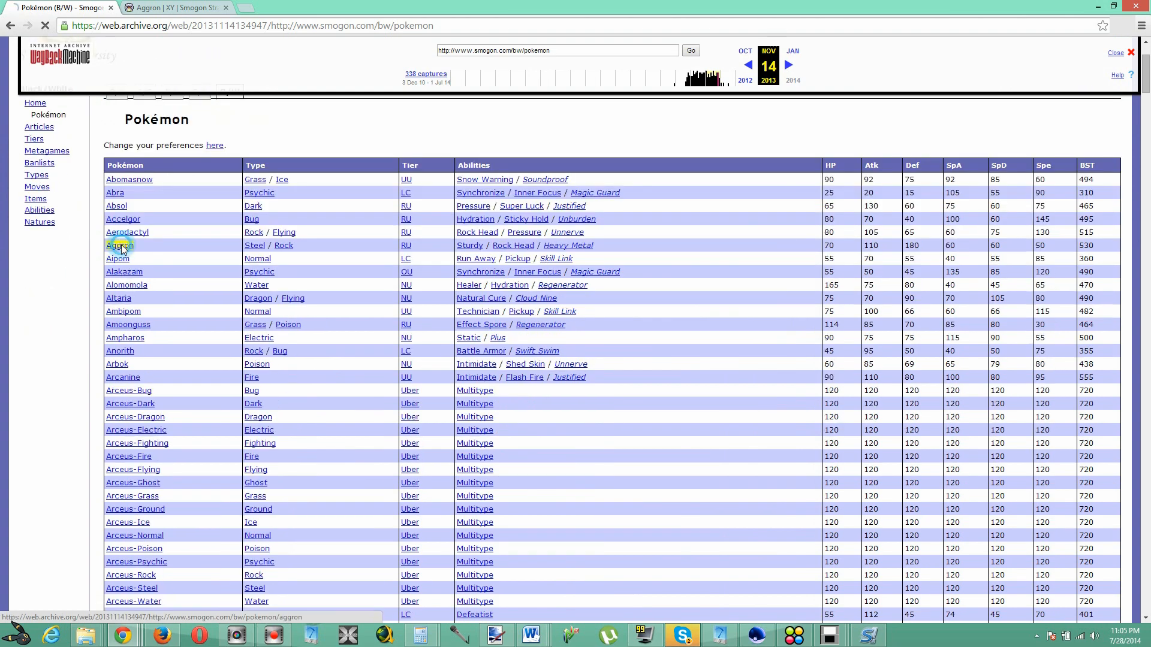
click(120, 245)
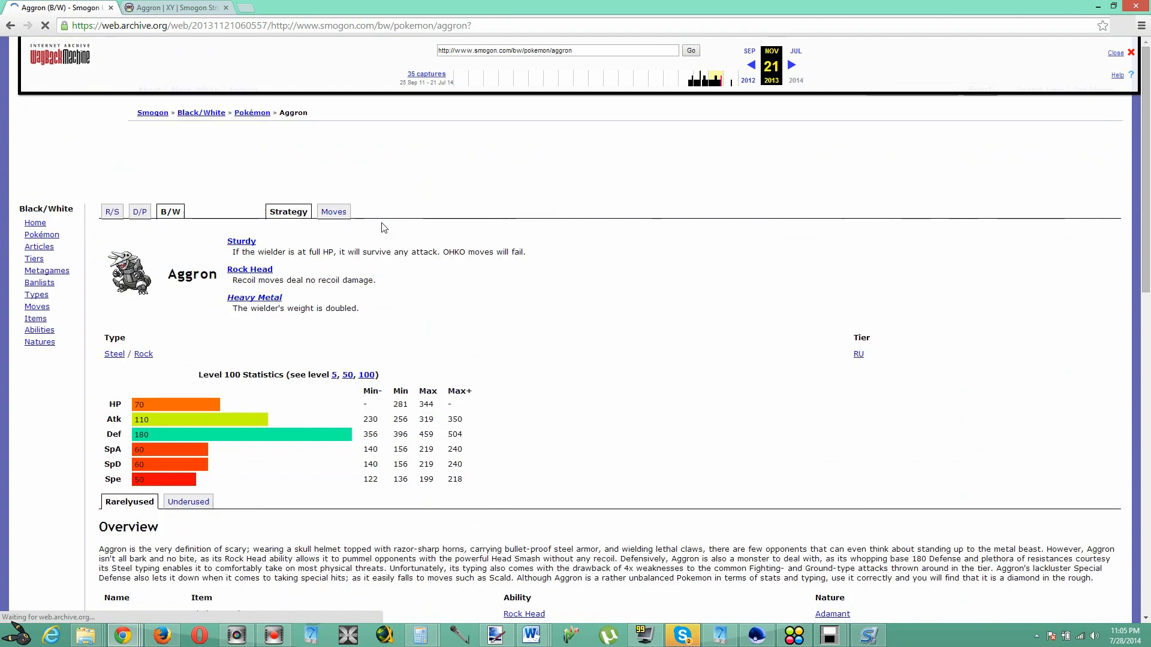
scroll(up, 3)
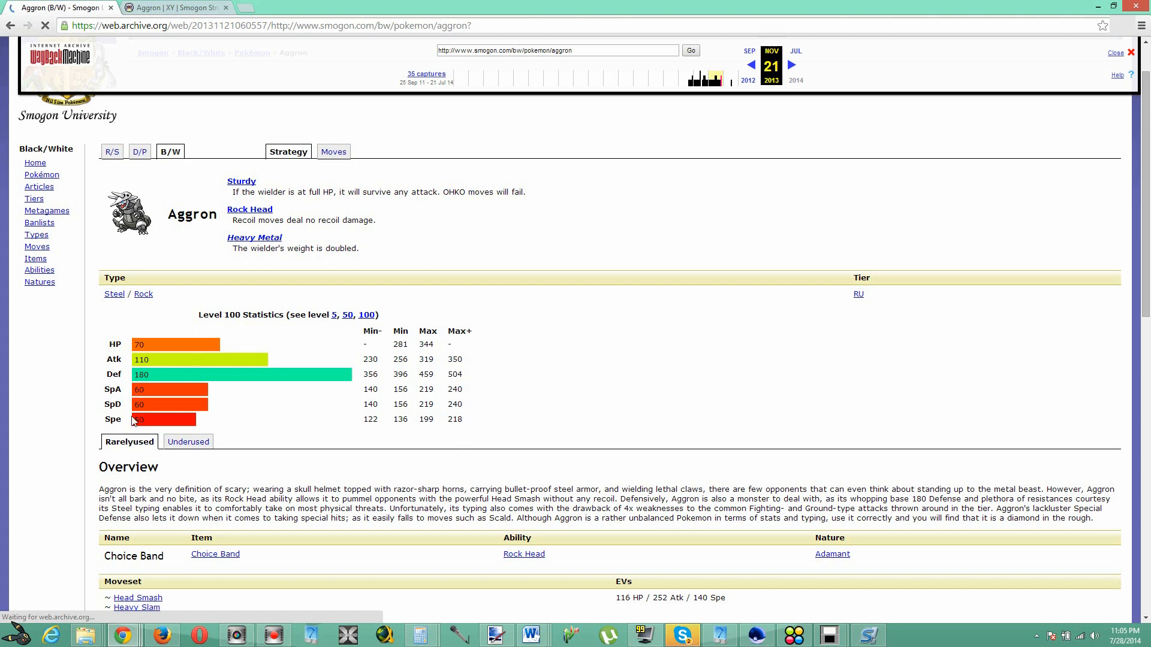
mouse_move(499, 421)
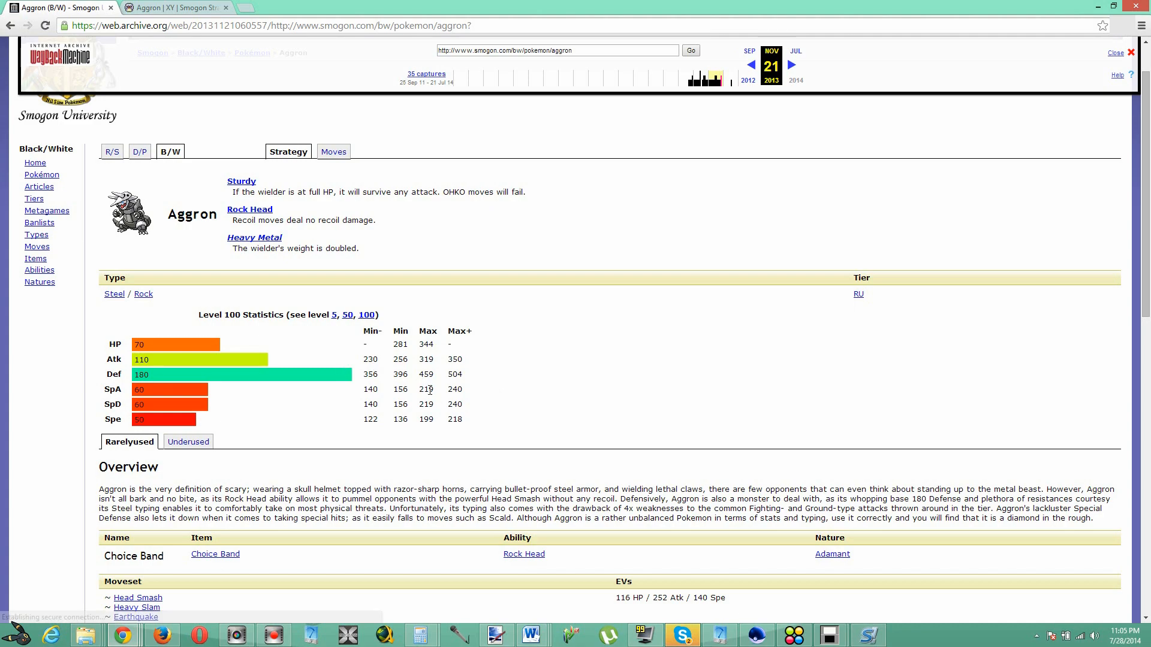
mouse_move(560, 308)
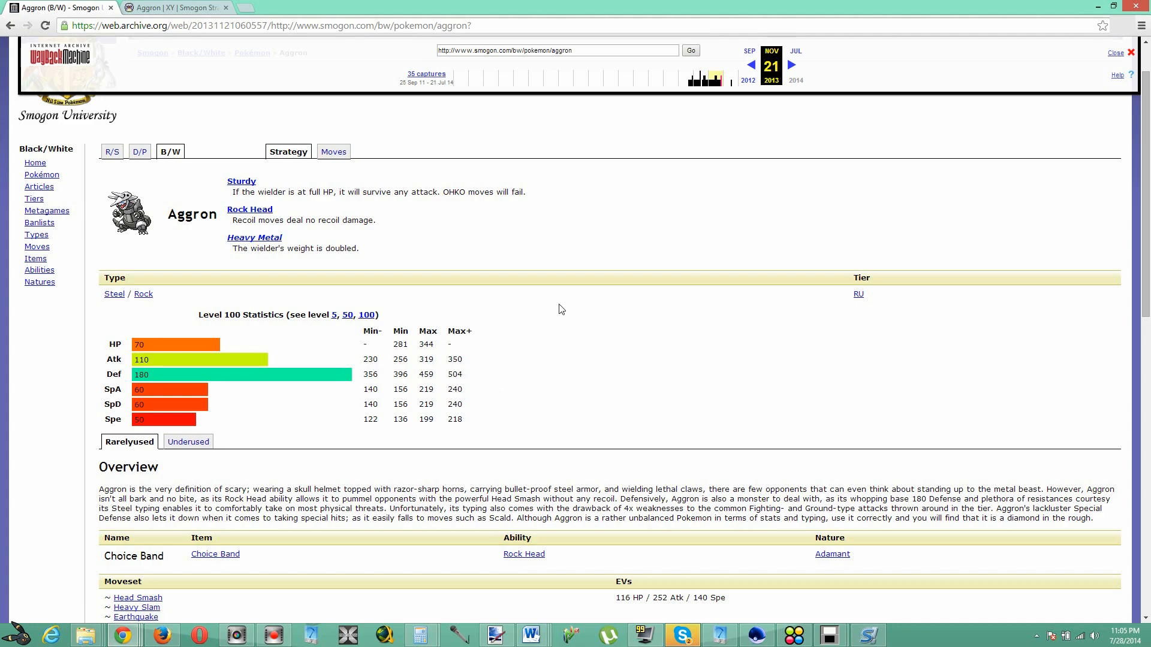
scroll(down, 3)
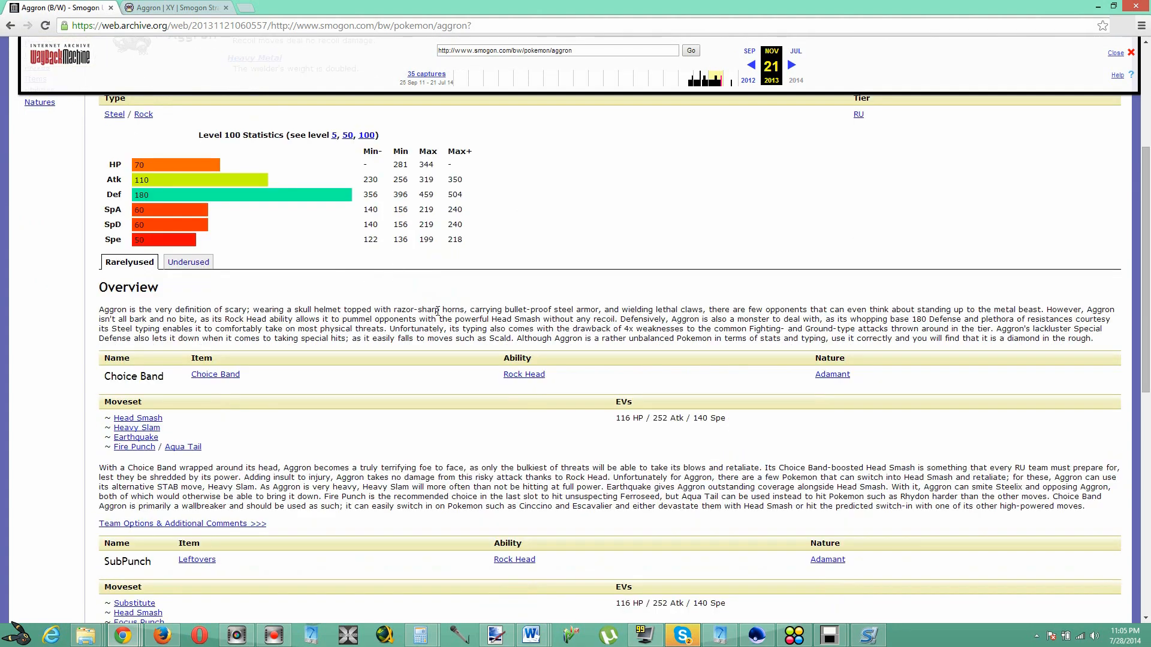
scroll(up, 3)
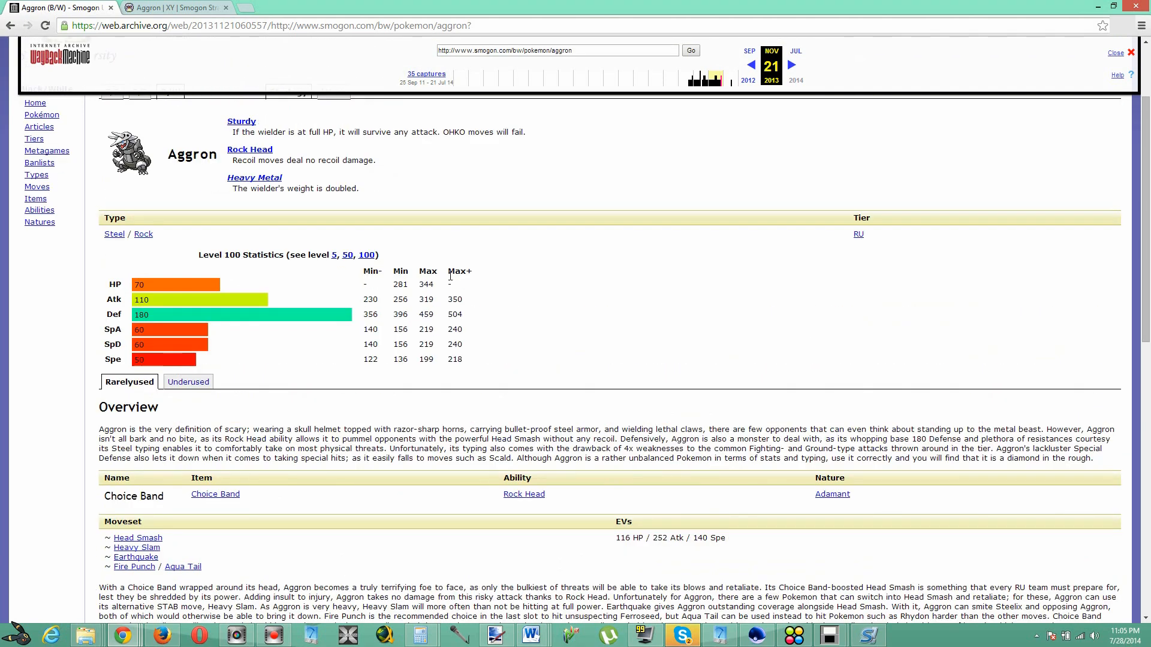
scroll(down, 3)
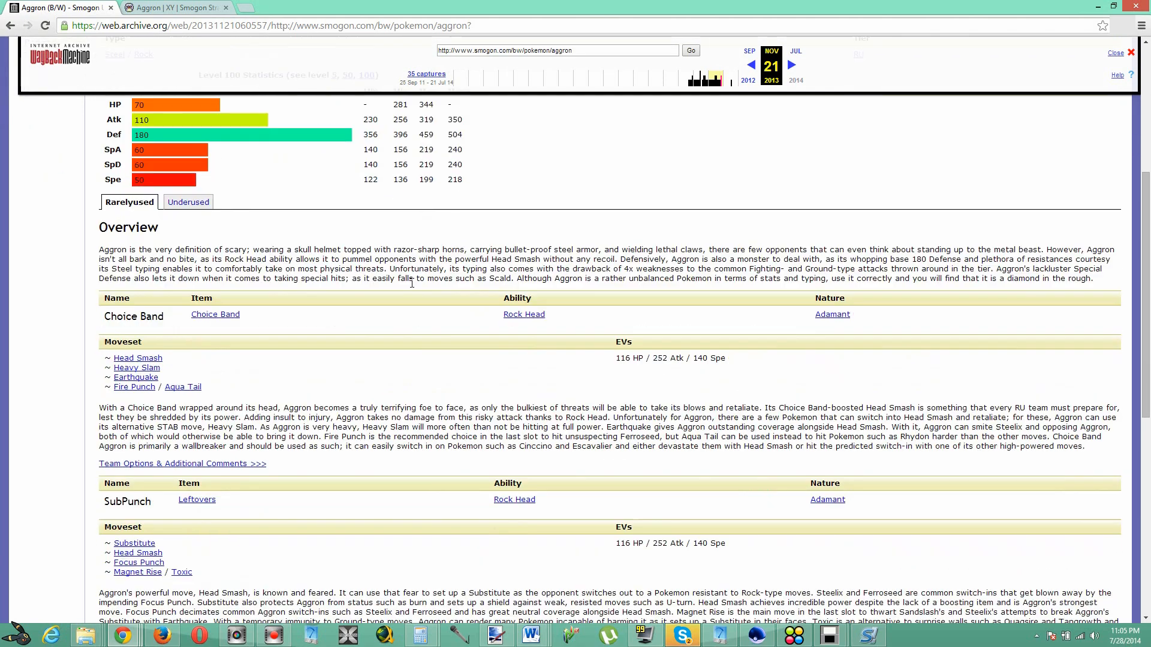
mouse_move(422, 235)
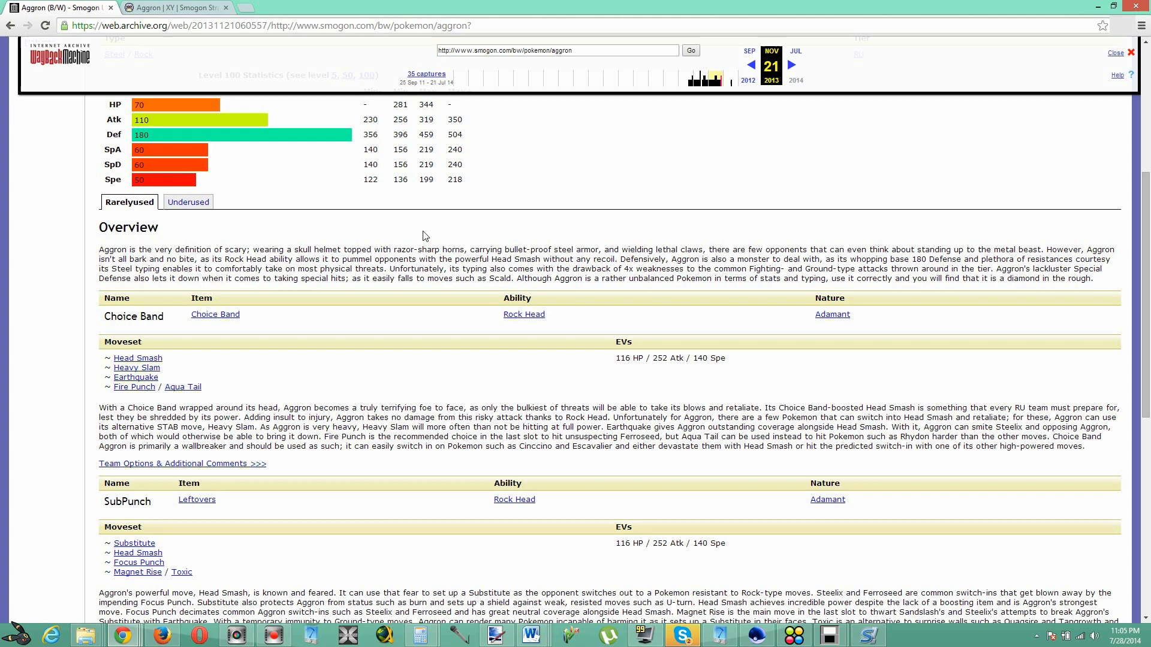
scroll(down, 3)
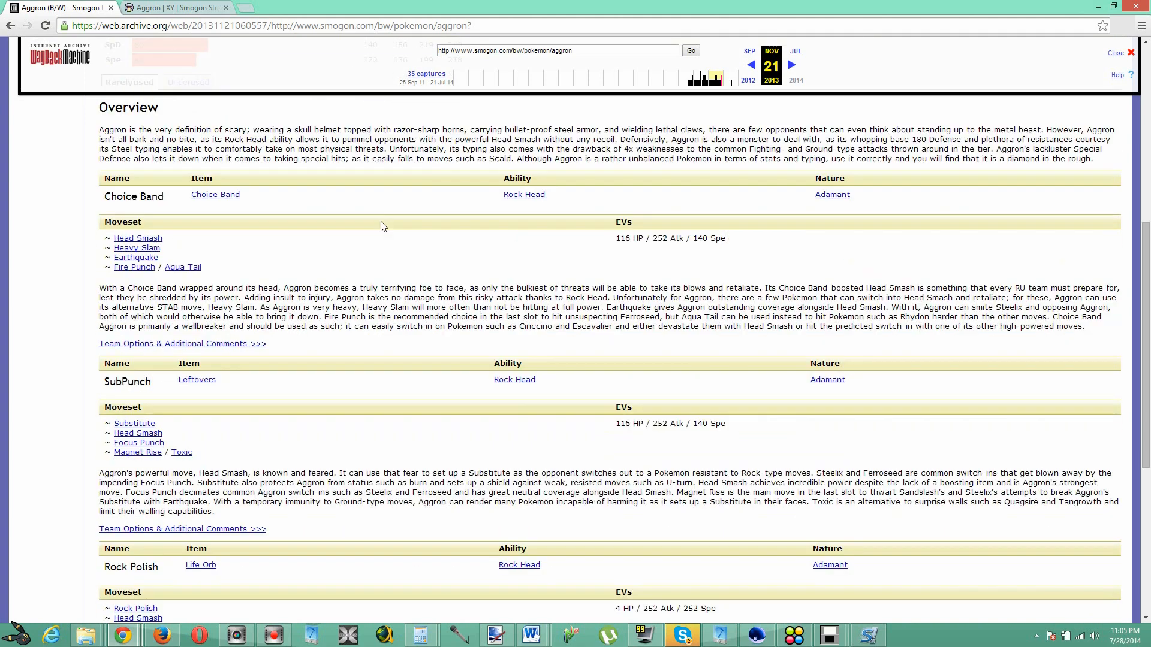
scroll(down, 3)
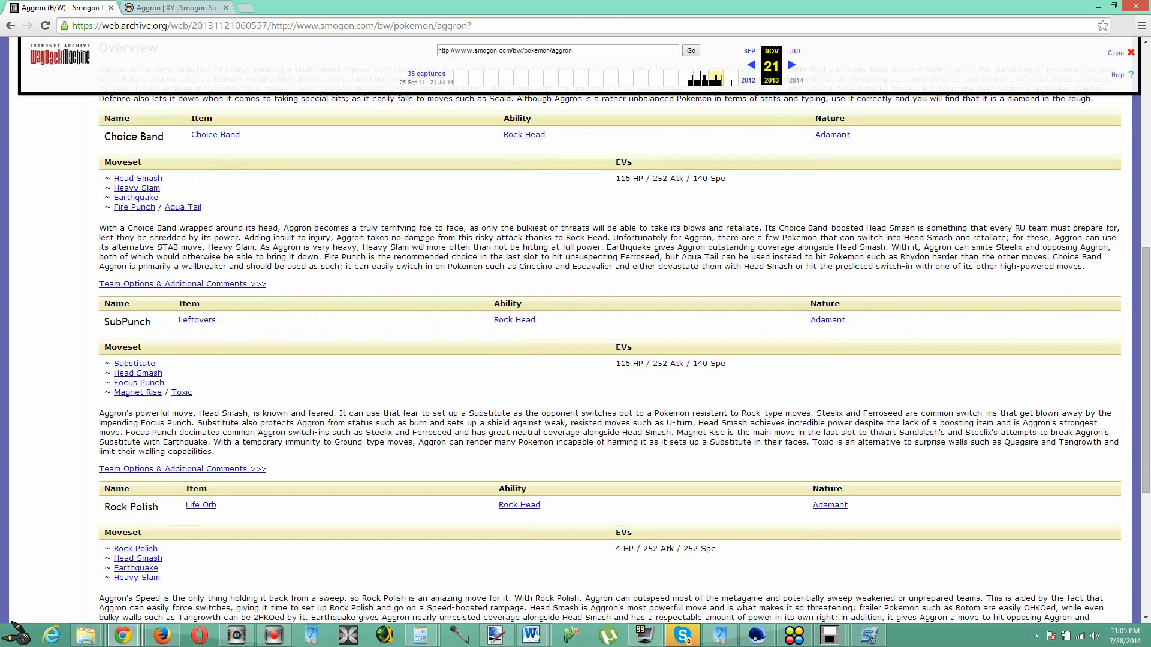
scroll(down, 3)
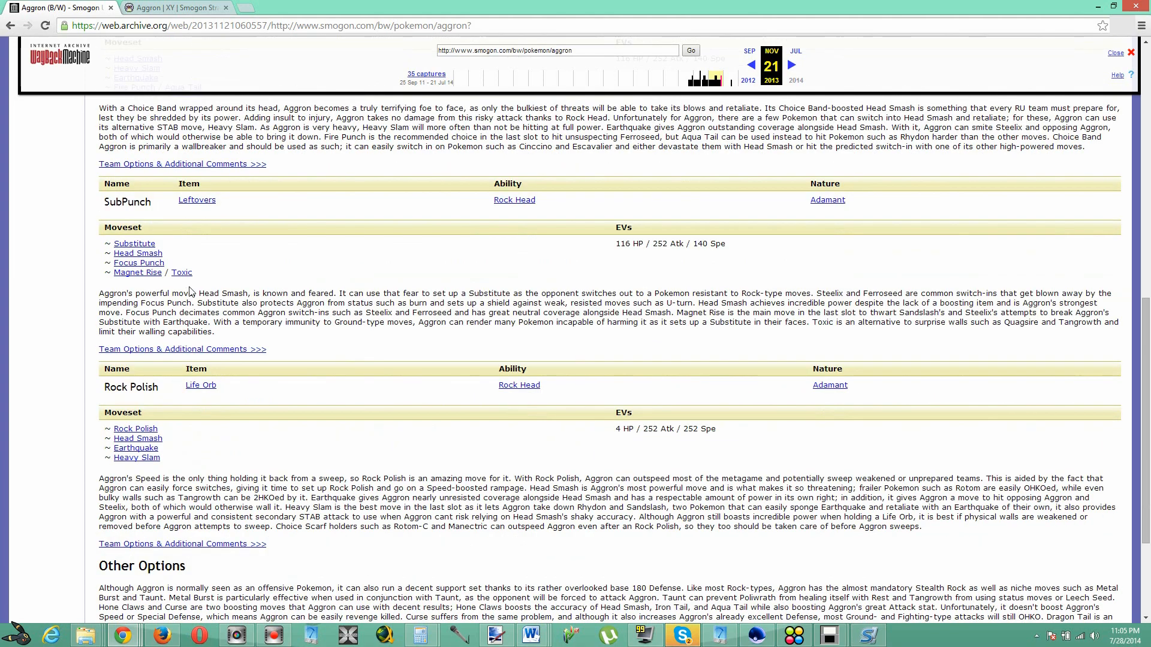
scroll(down, 3)
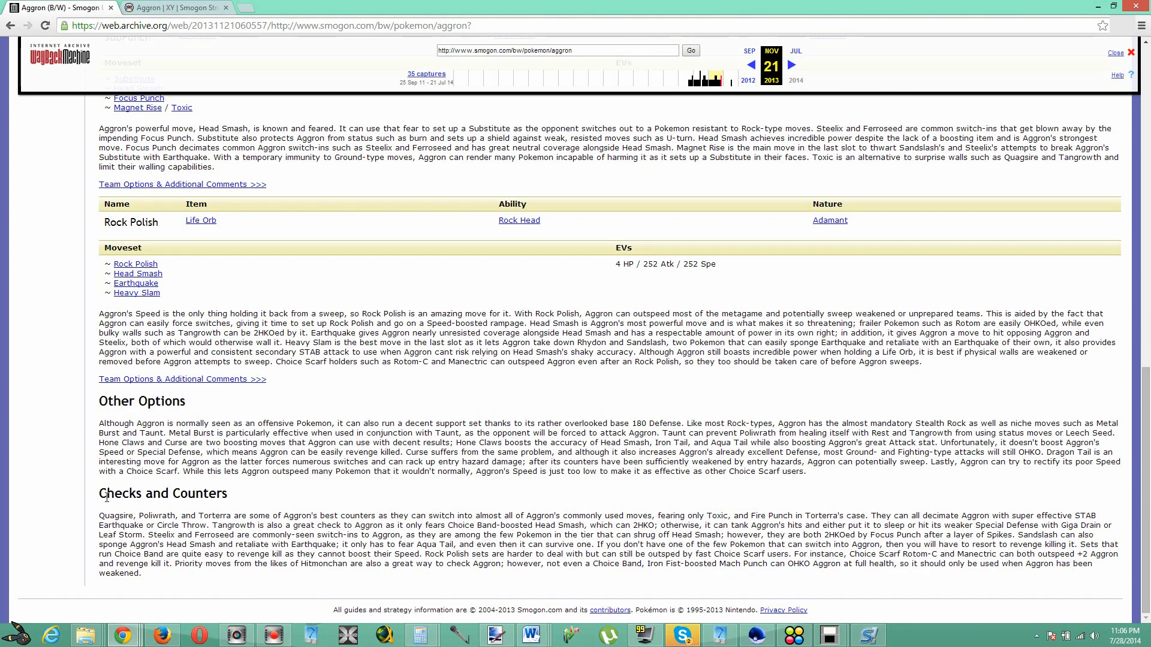
double_click(163, 493)
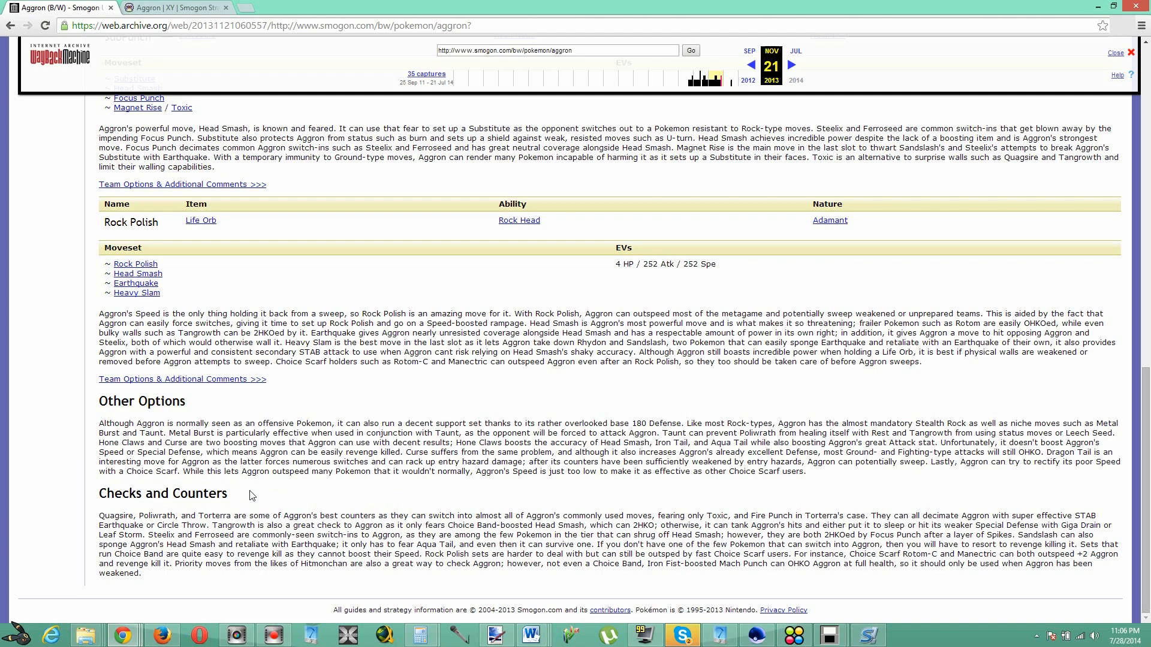
scroll(up, 3)
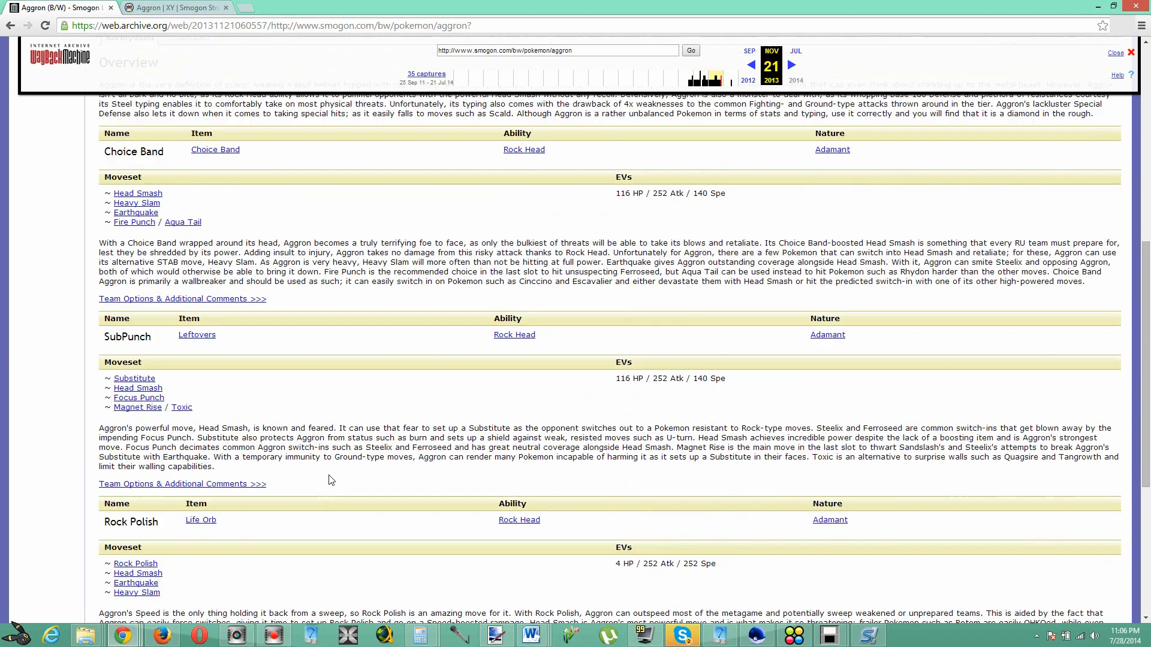
Scroll the archived Black/White Aggron page back up toward its top
scroll(up, 3)
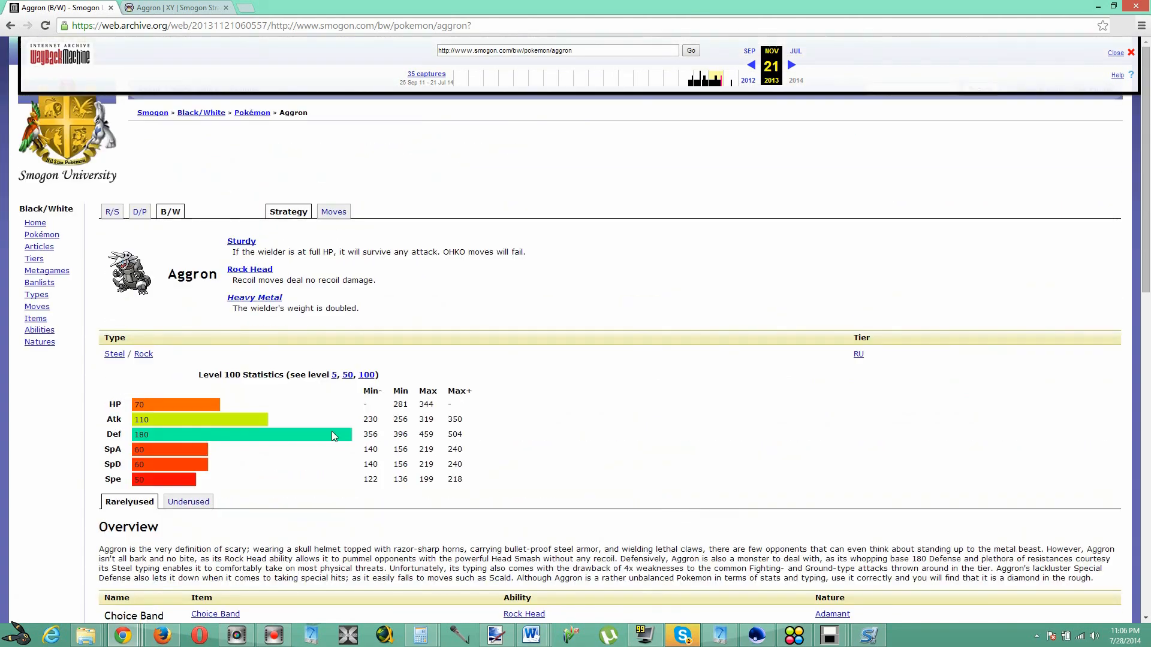
mouse_move(250, 322)
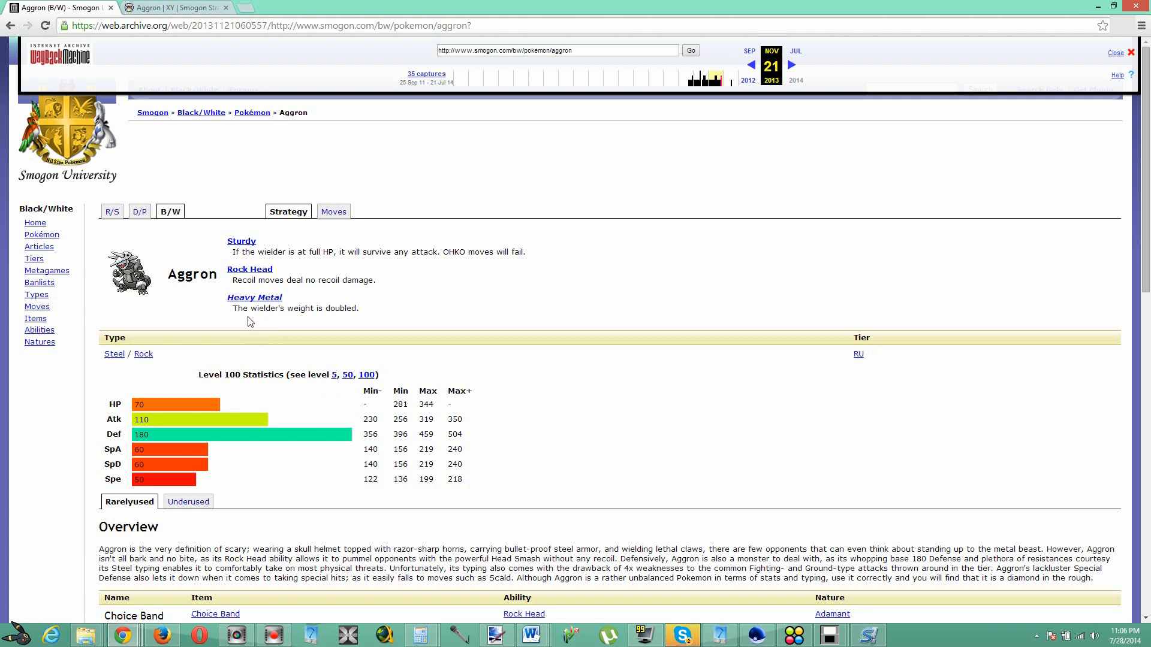
mouse_move(526, 223)
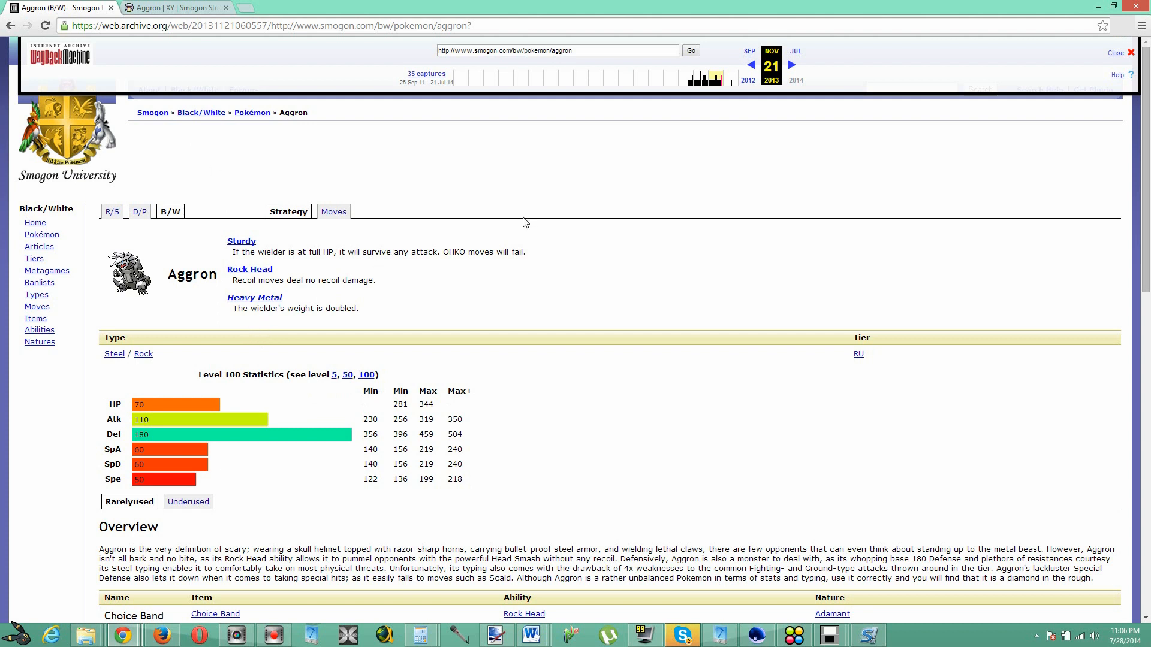
mouse_move(391, 8)
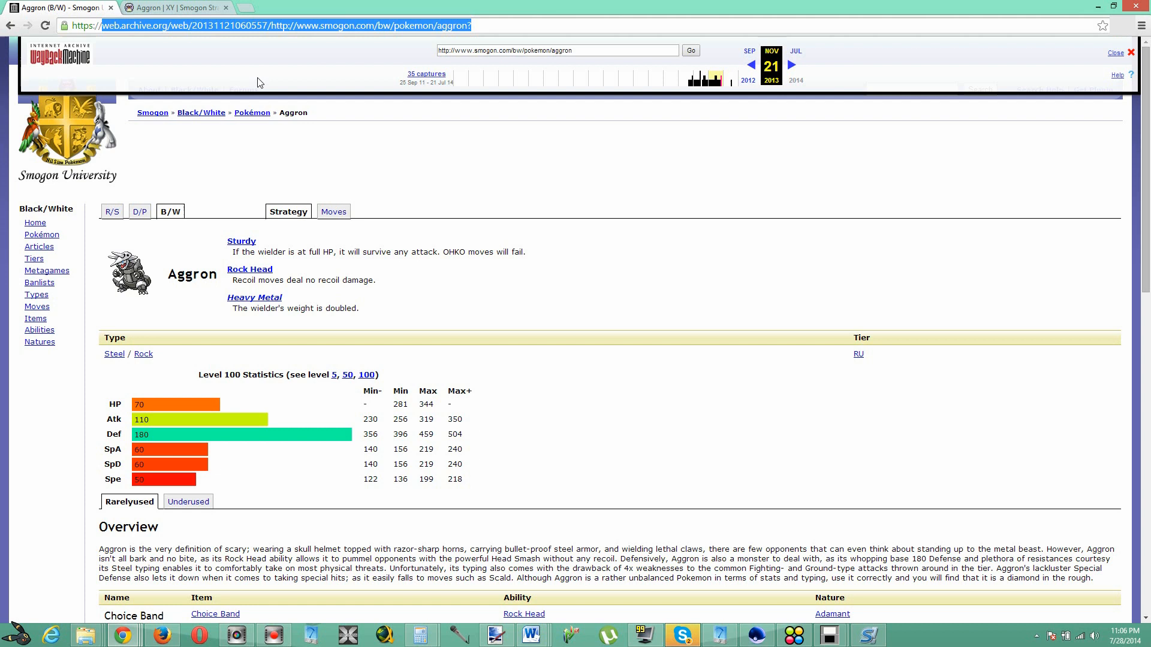
mouse_move(422, 186)
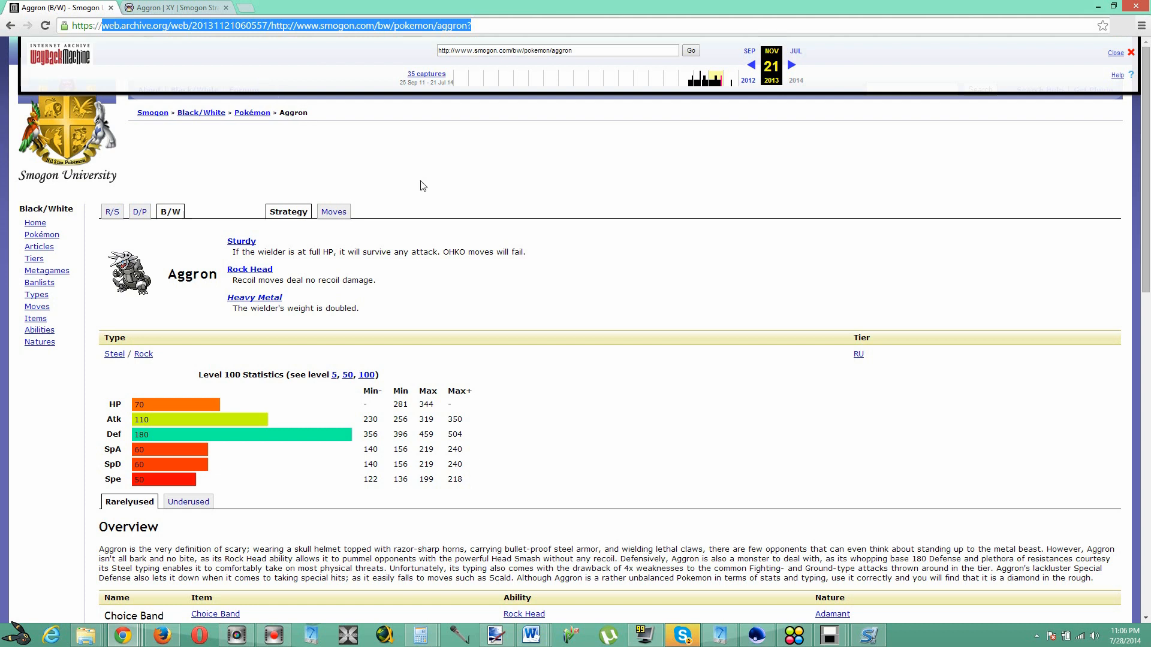
mouse_move(253, 83)
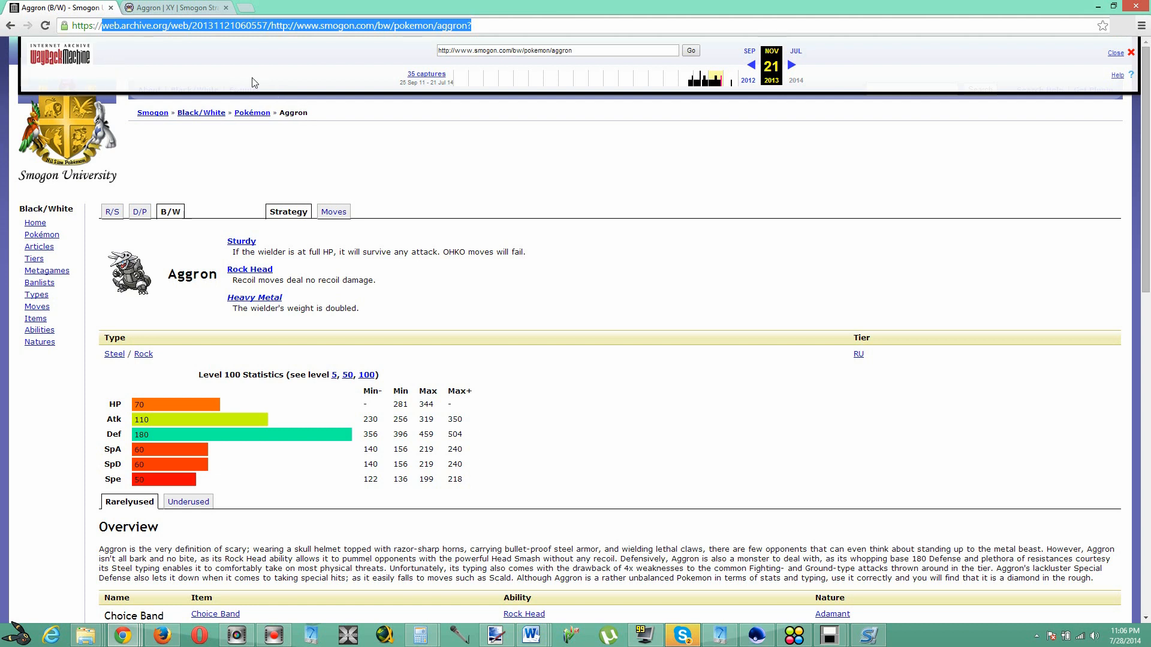
mouse_move(584, 237)
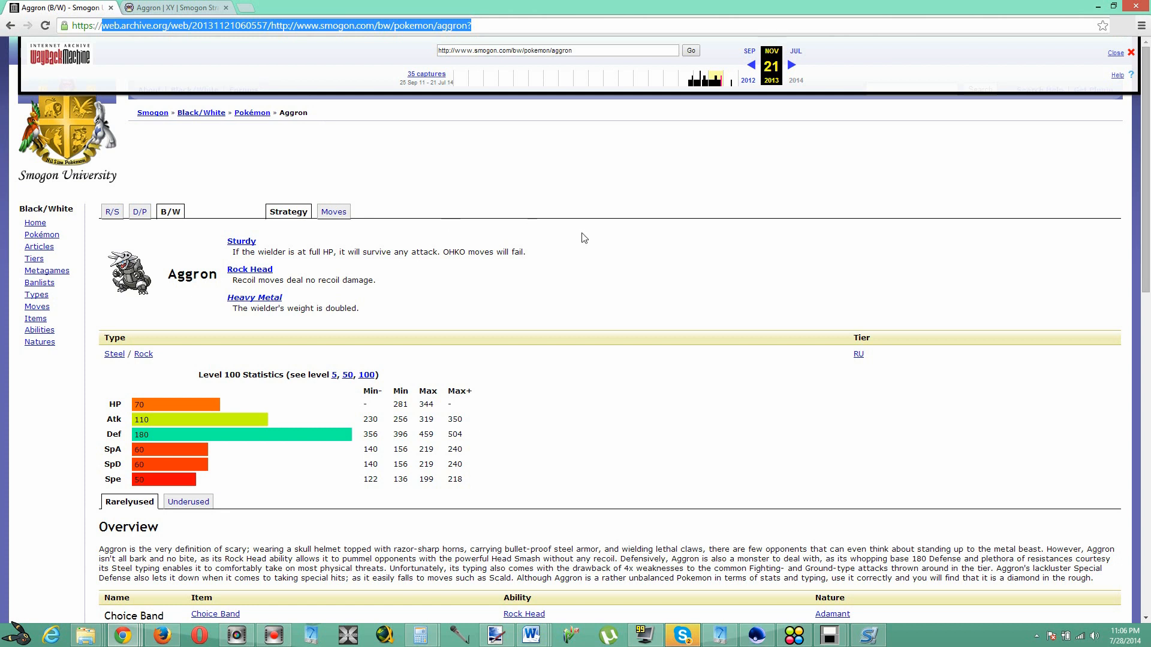
mouse_move(559, 225)
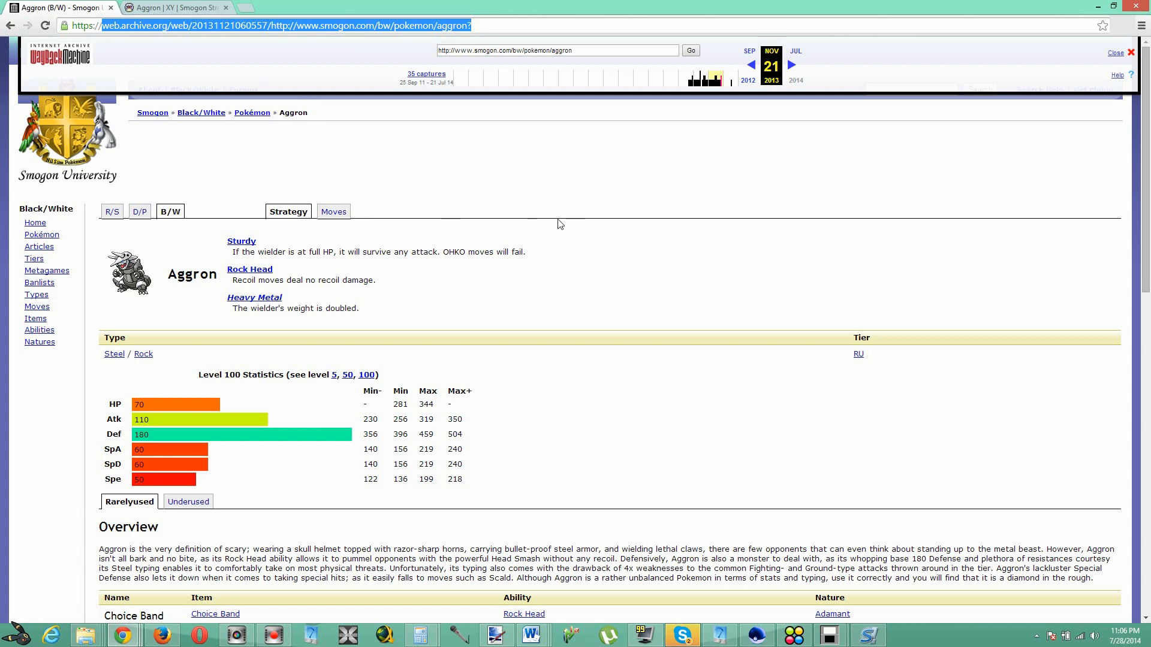
mouse_move(482, 230)
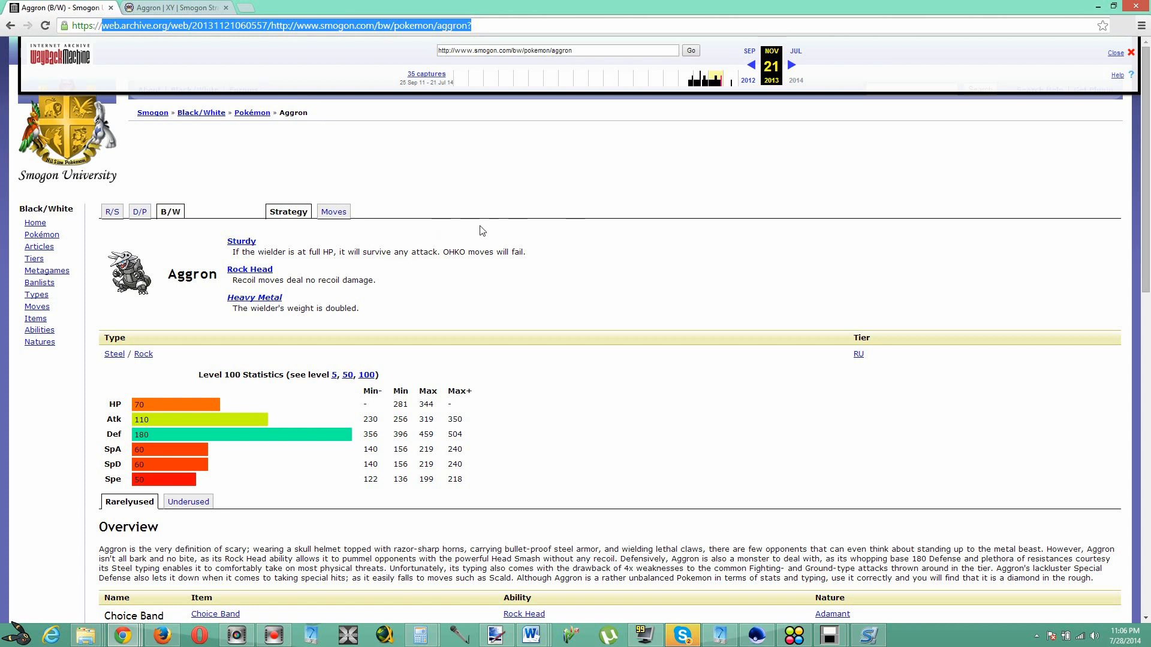
mouse_move(504, 238)
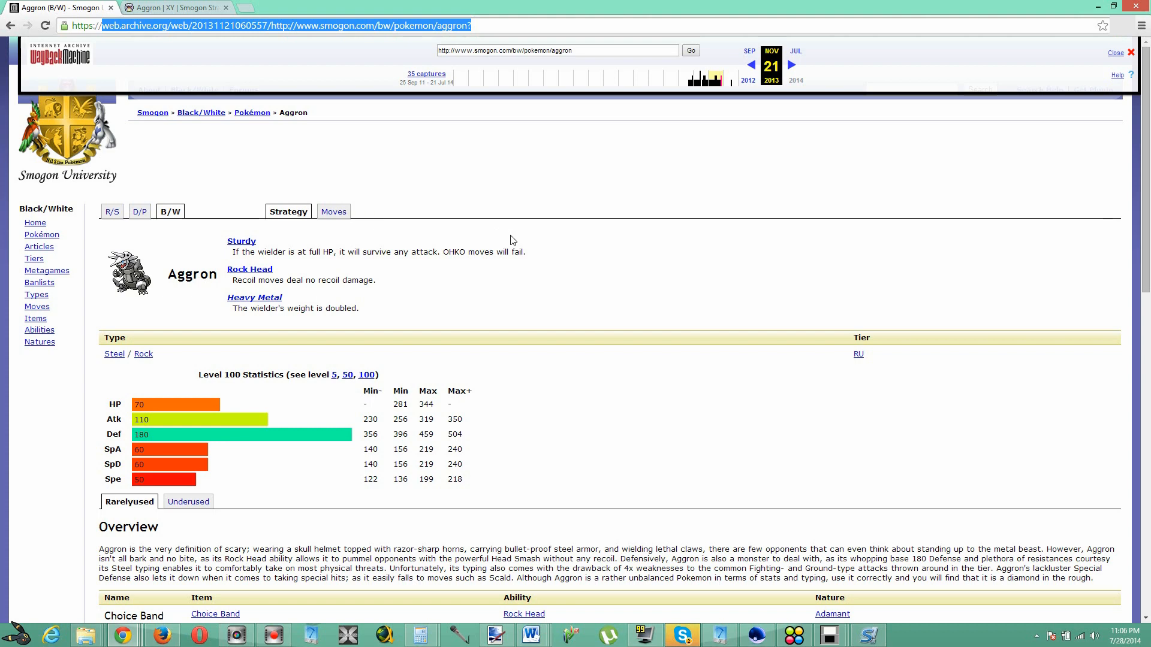
scroll(down, 3)
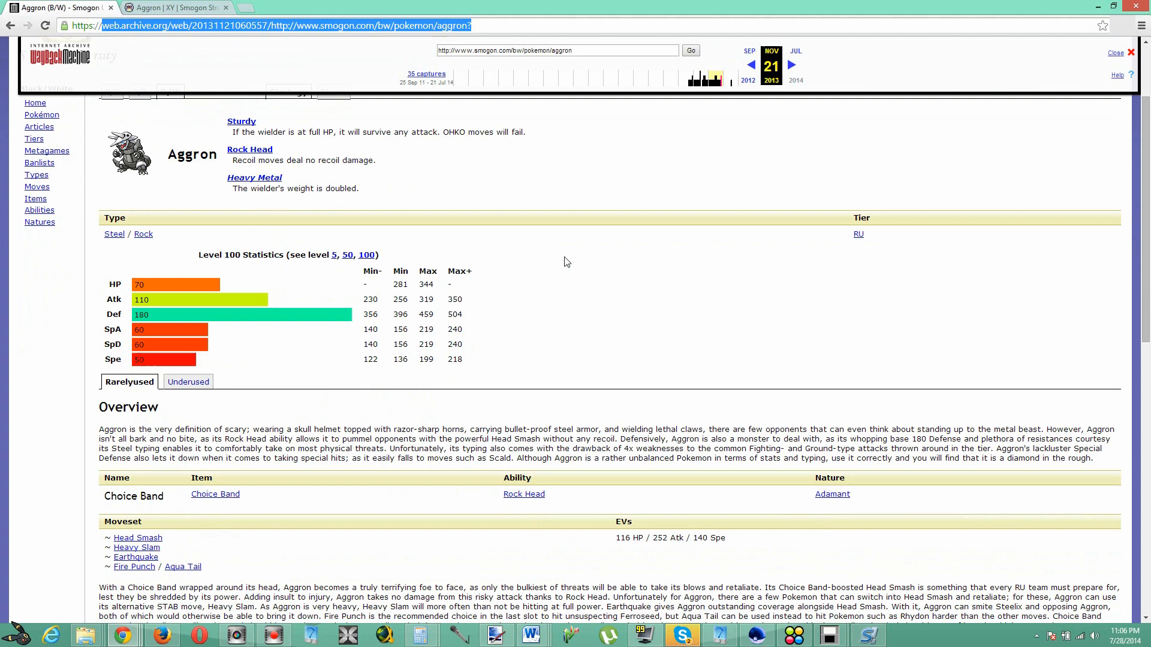
mouse_move(602, 267)
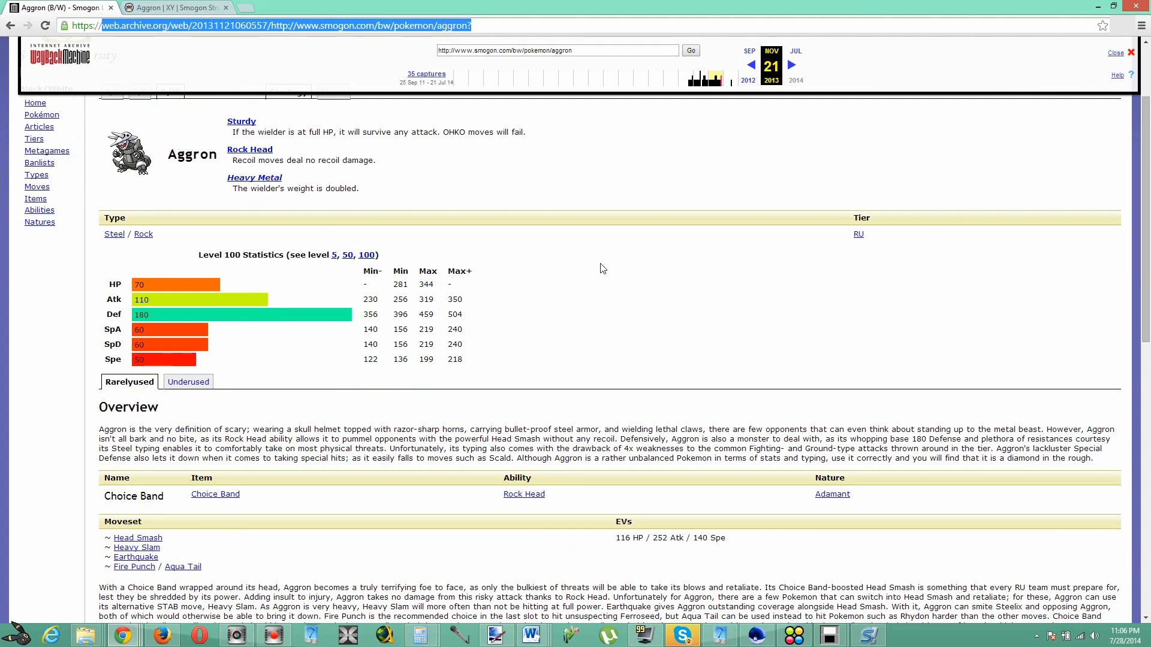
mouse_move(568, 293)
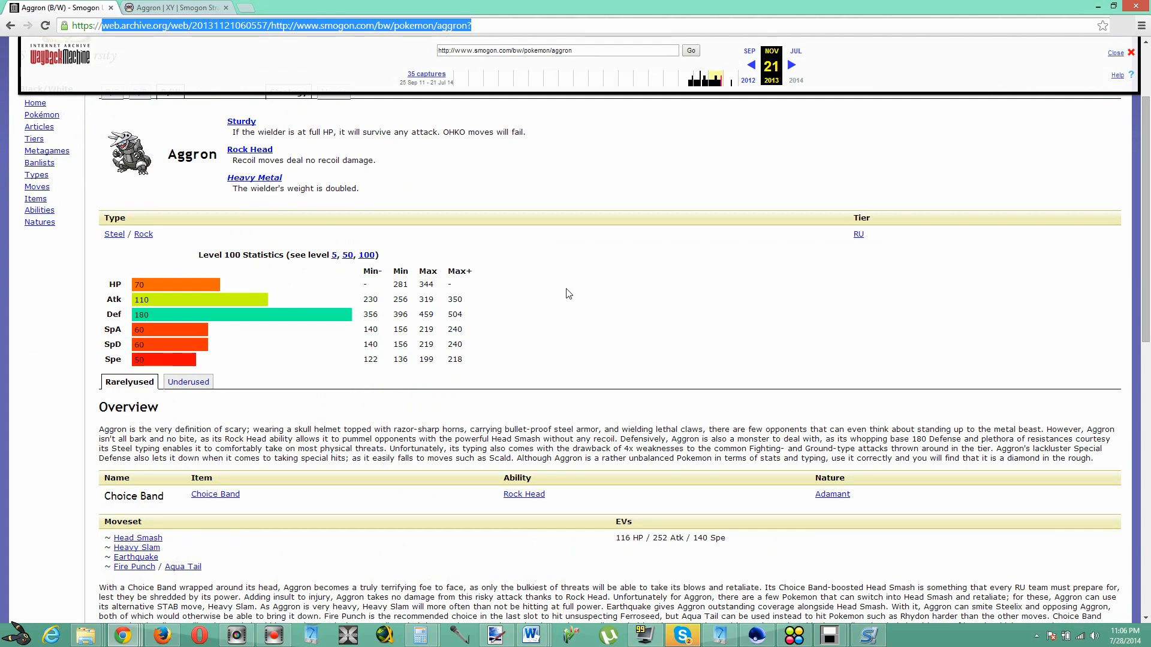
scroll(down, 3)
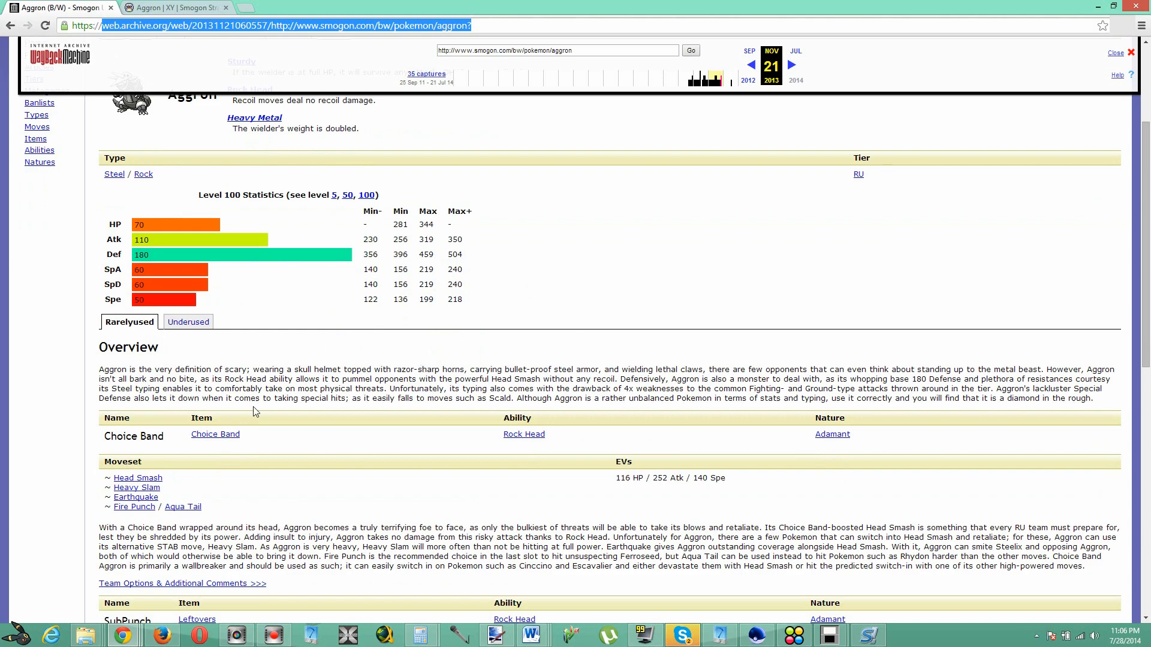
scroll(down, 3)
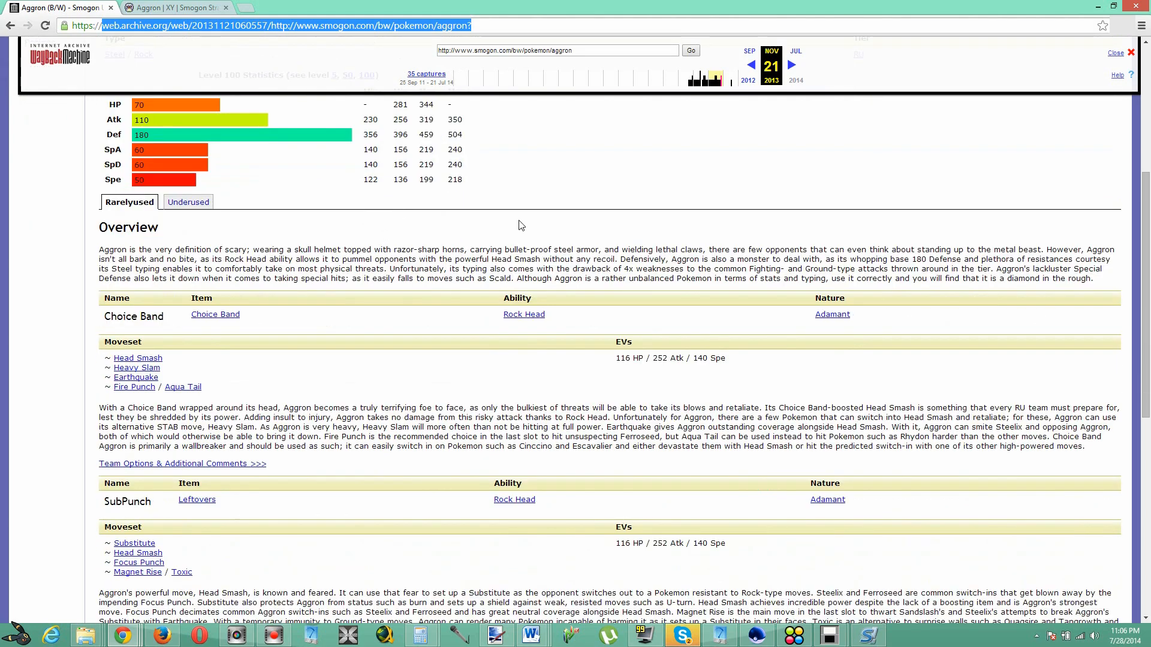
scroll(down, 3)
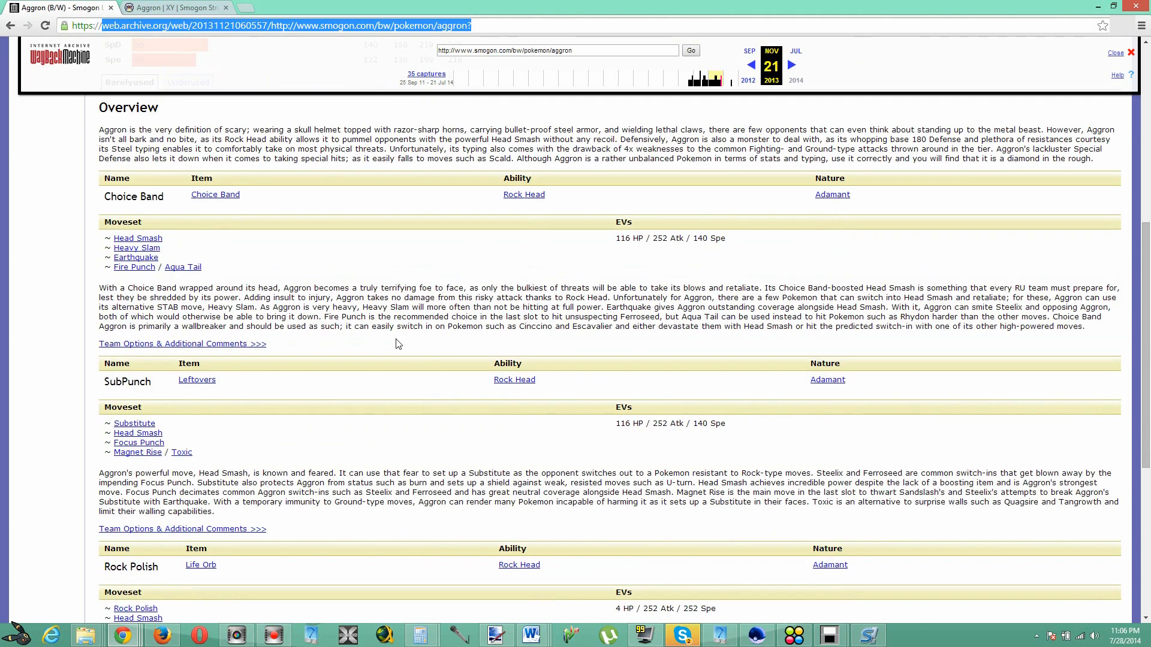
scroll(up, 3)
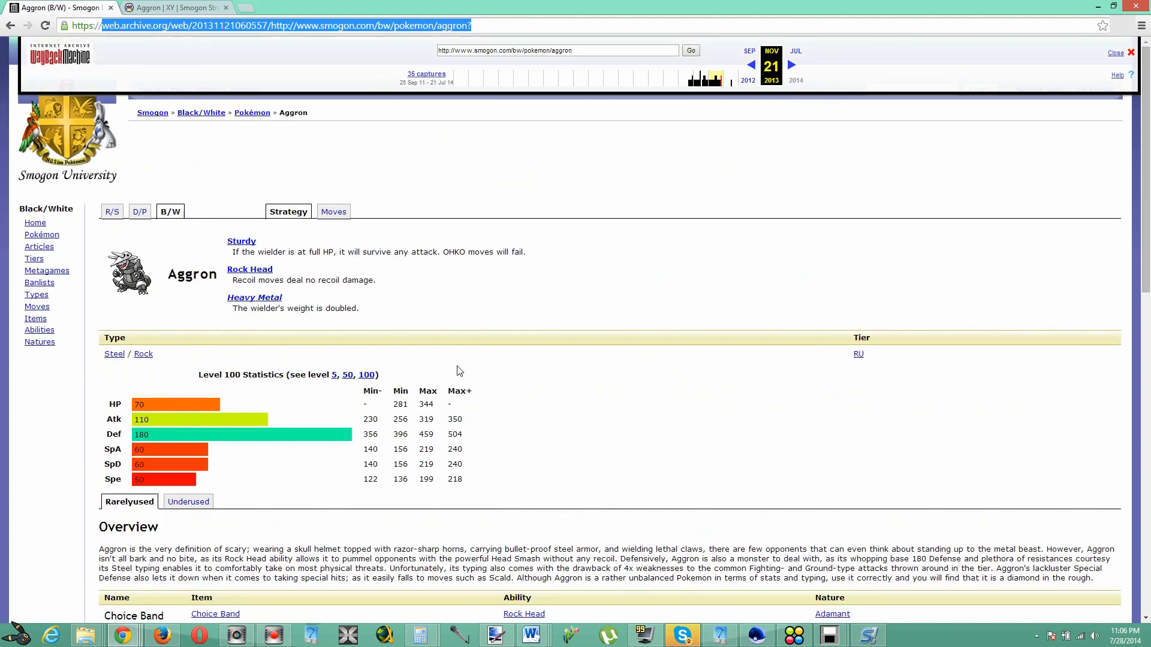
mouse_move(491, 309)
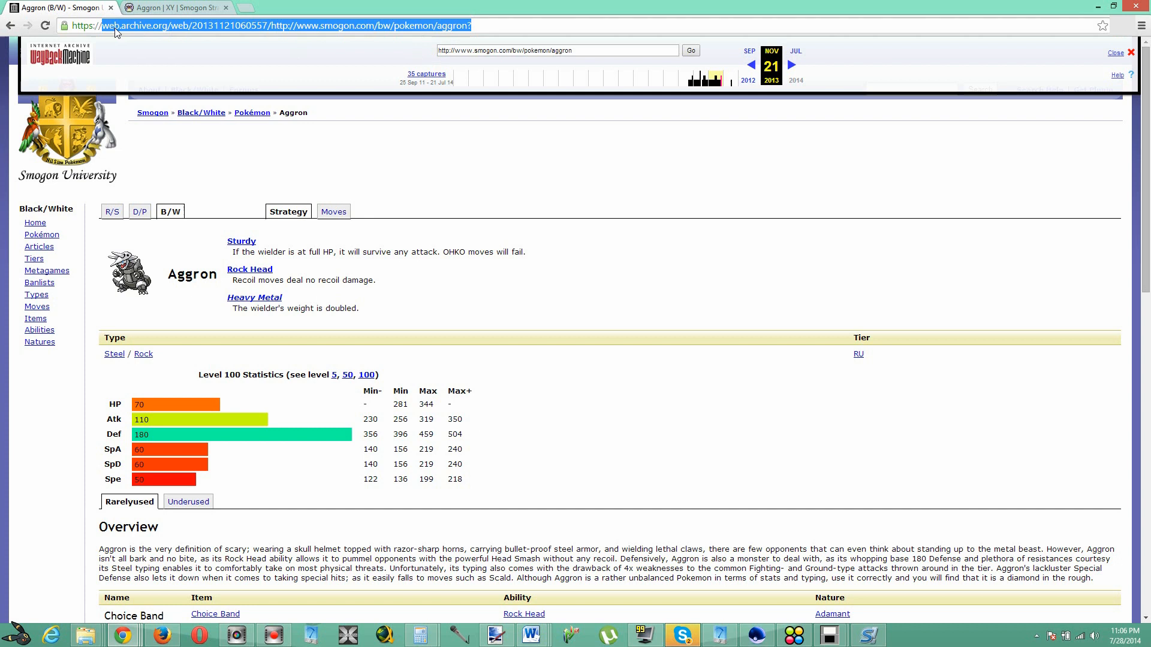
mouse_move(623, 404)
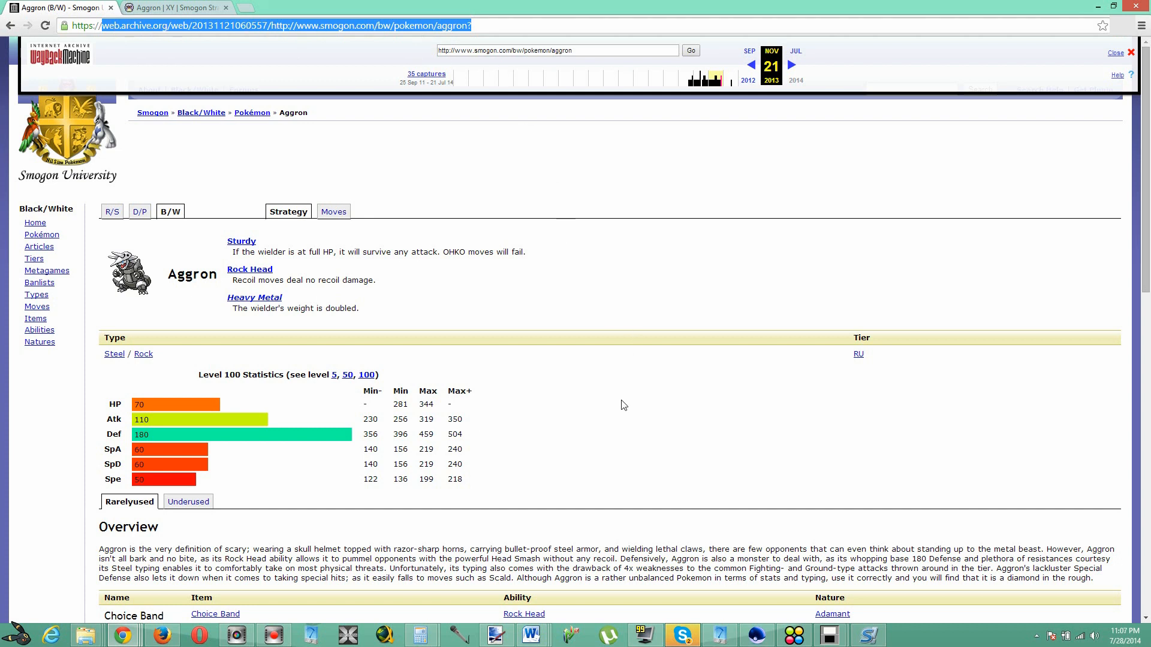
mouse_move(594, 424)
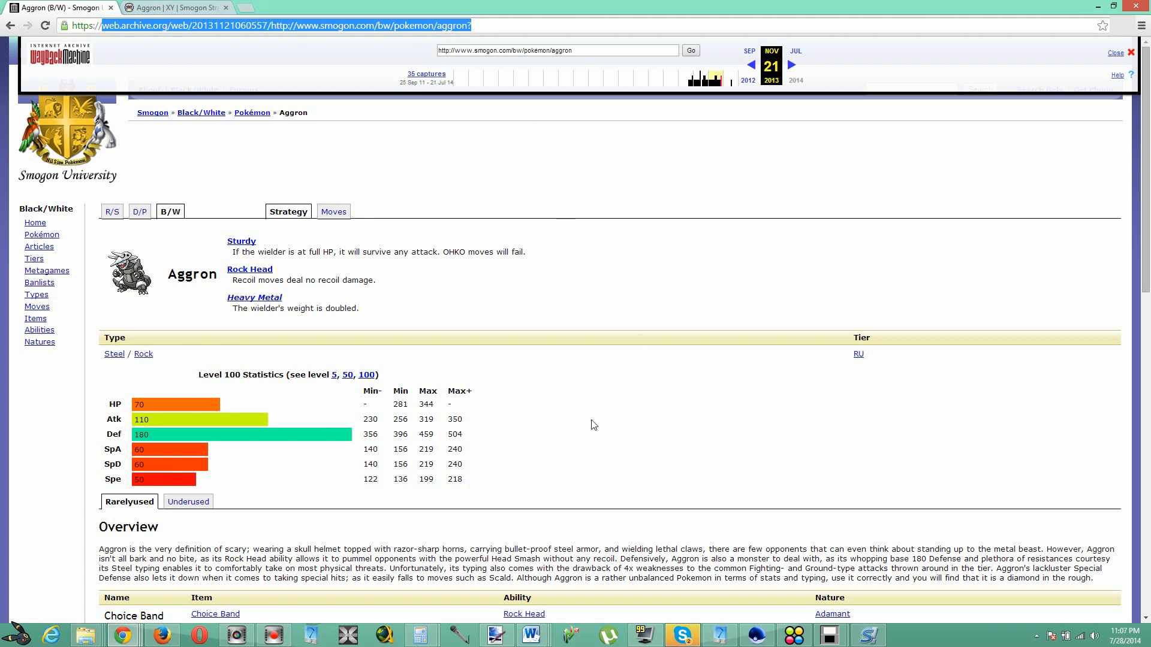